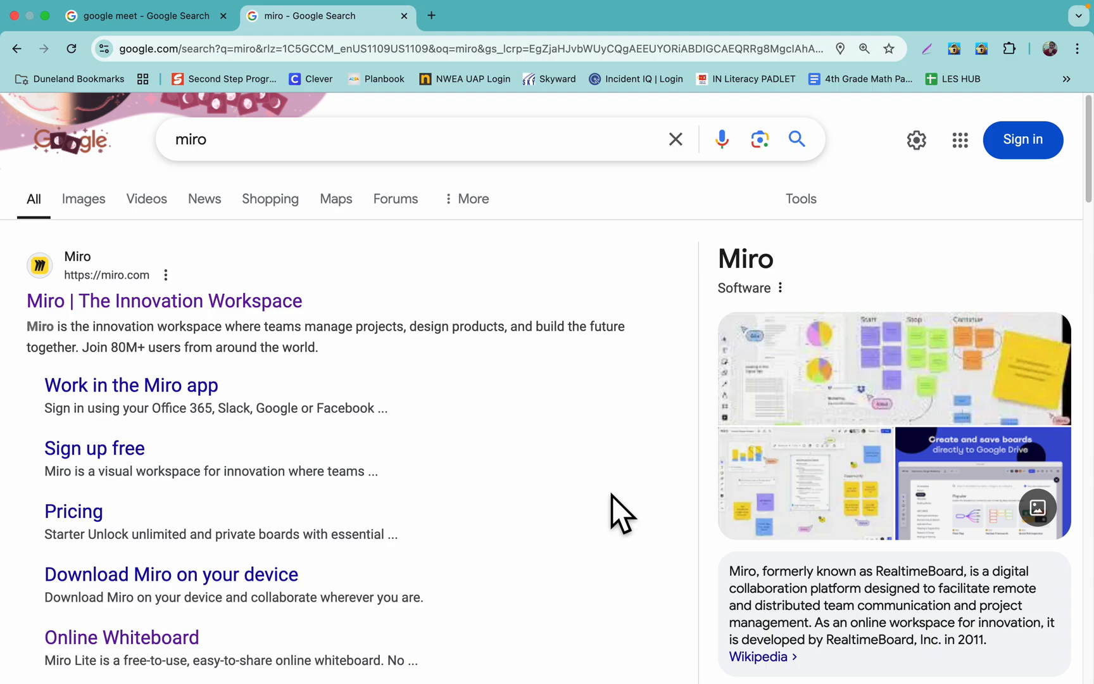
{"action": "mouse_move", "coordinate": [91, 283]}
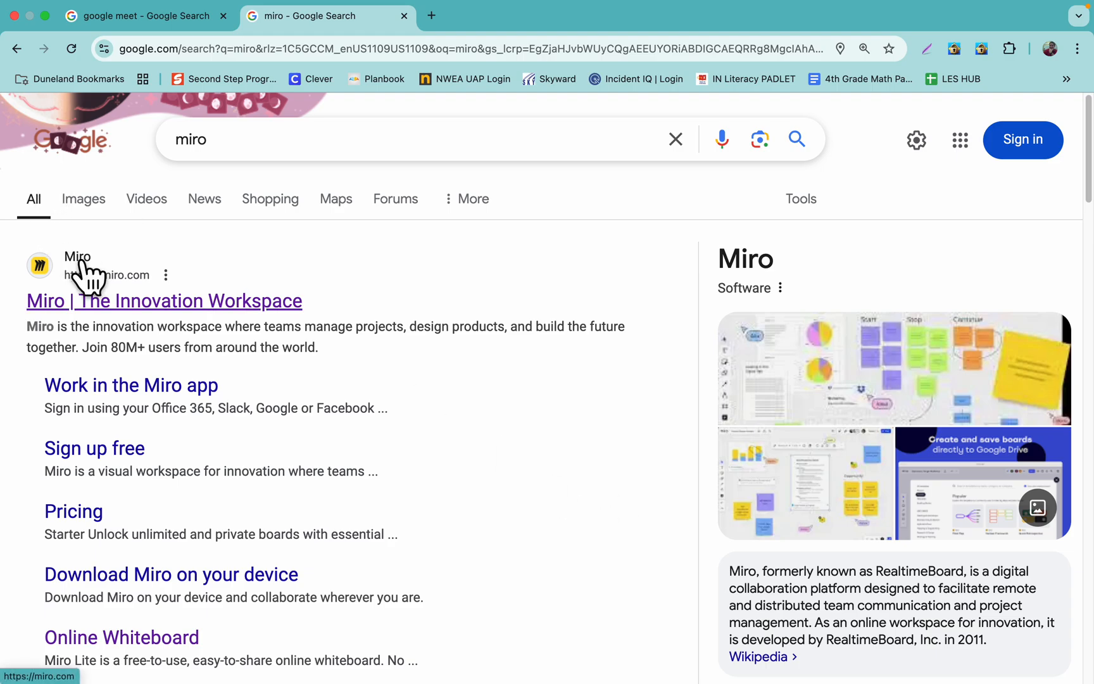
Go to the Miro site from the search results to reach the team dashboard.
{"action": "left_click", "coordinate": [163, 300]}
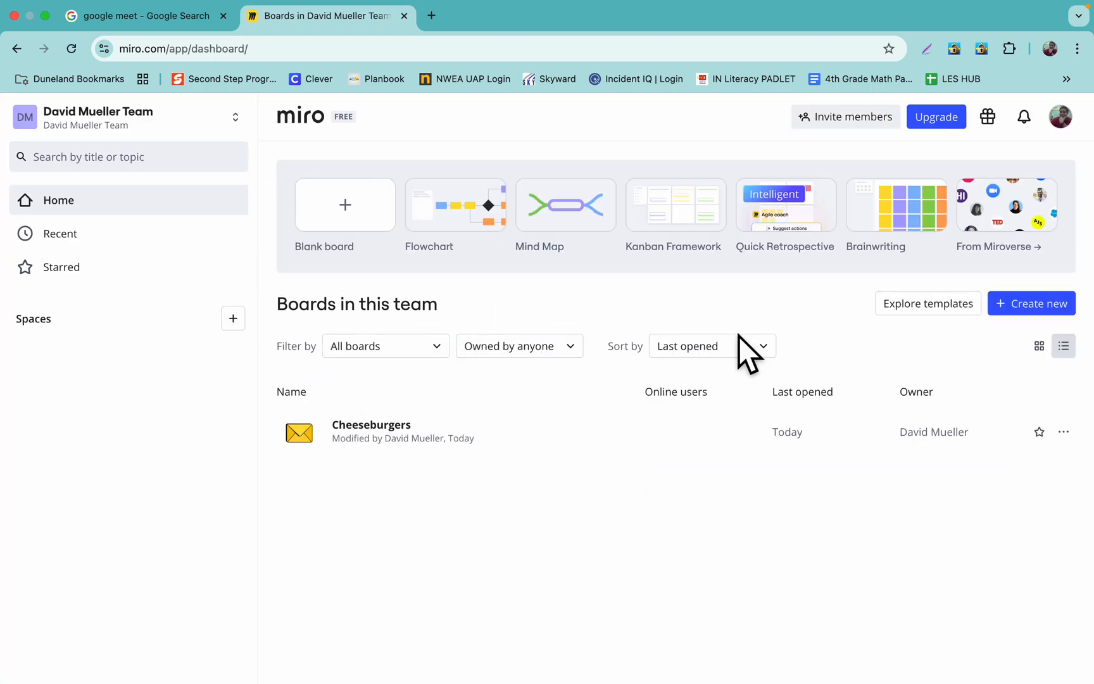
{"action": "mouse_move", "coordinate": [1059, 116]}
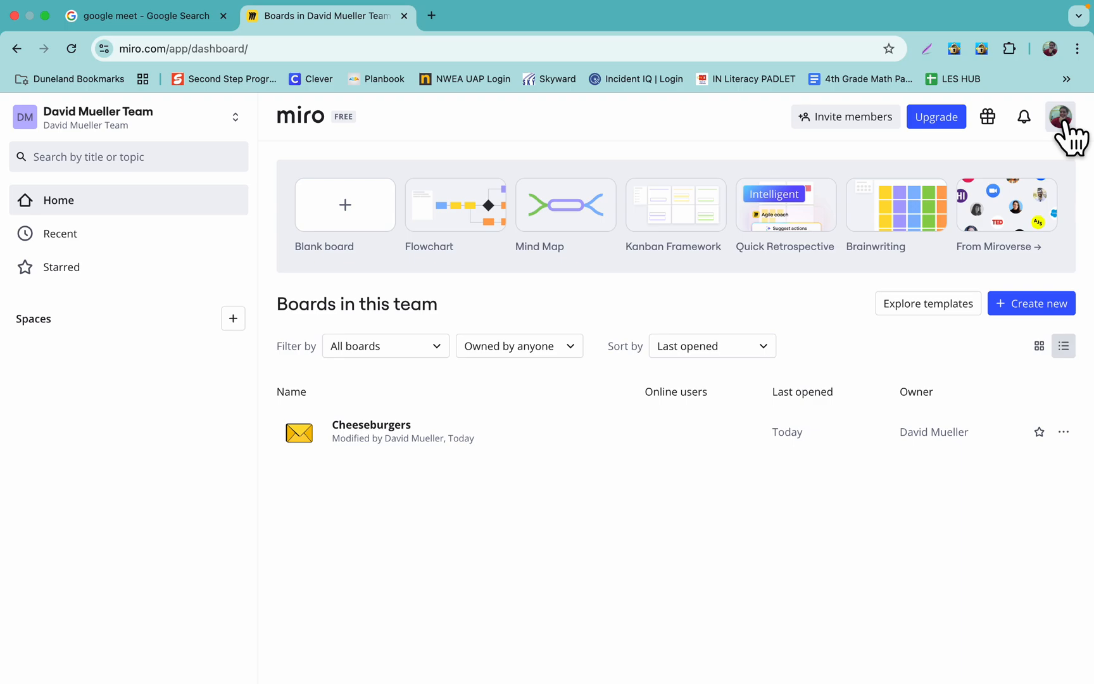
{"action": "mouse_move", "coordinate": [320, 430]}
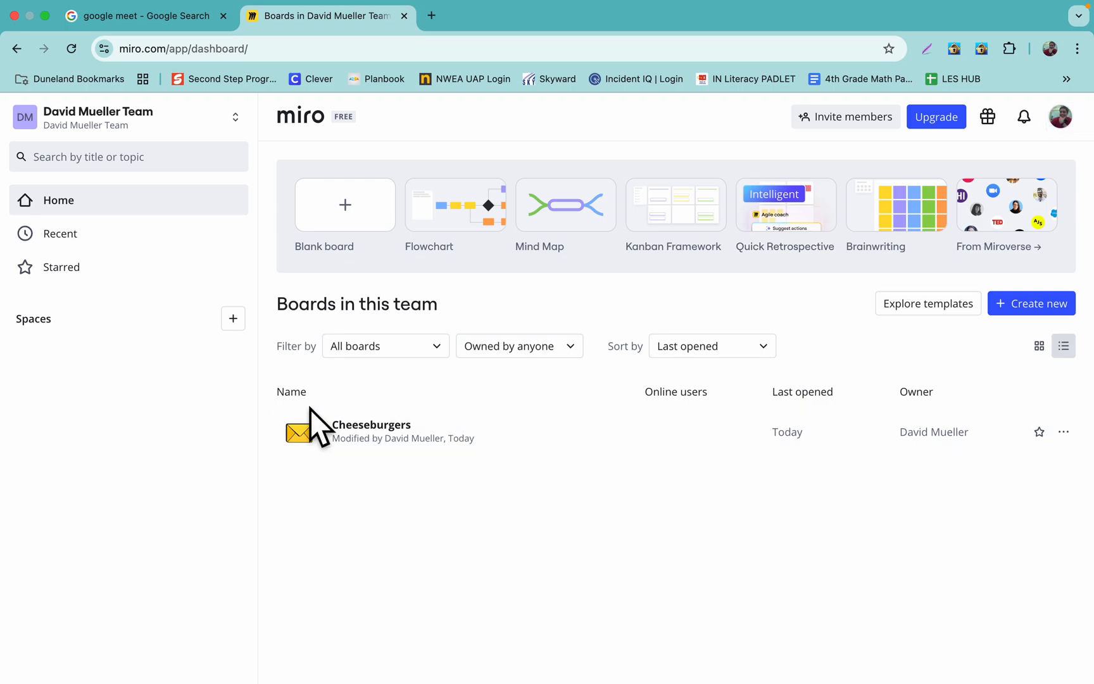
{"action": "mouse_move", "coordinate": [433, 432]}
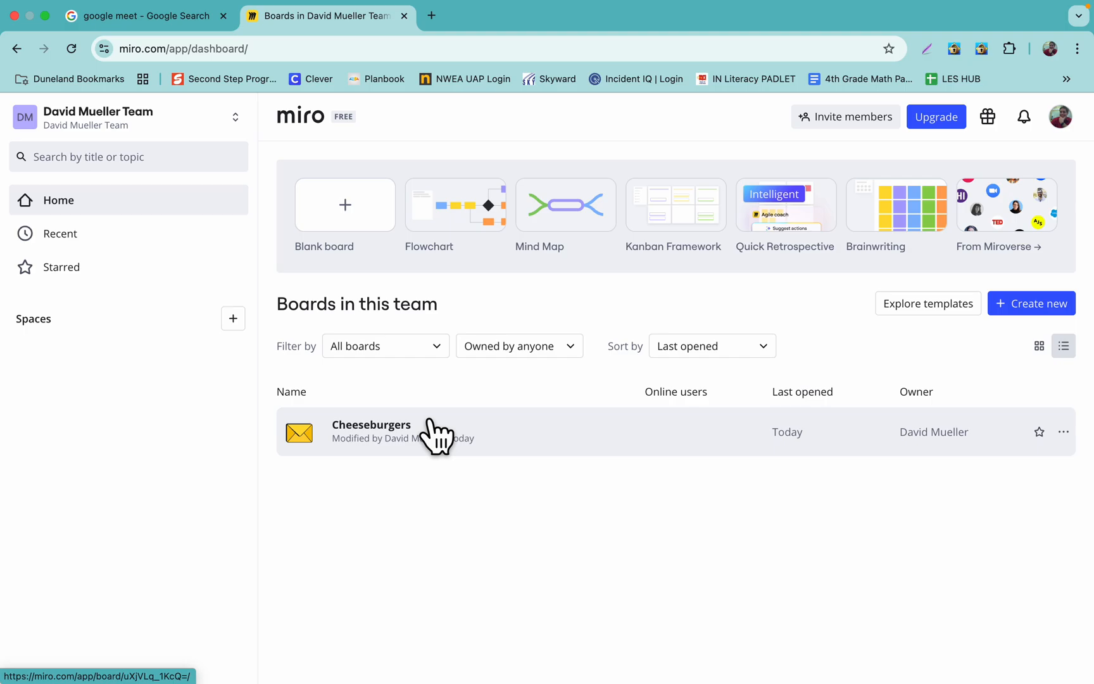
{"action": "mouse_move", "coordinate": [527, 453]}
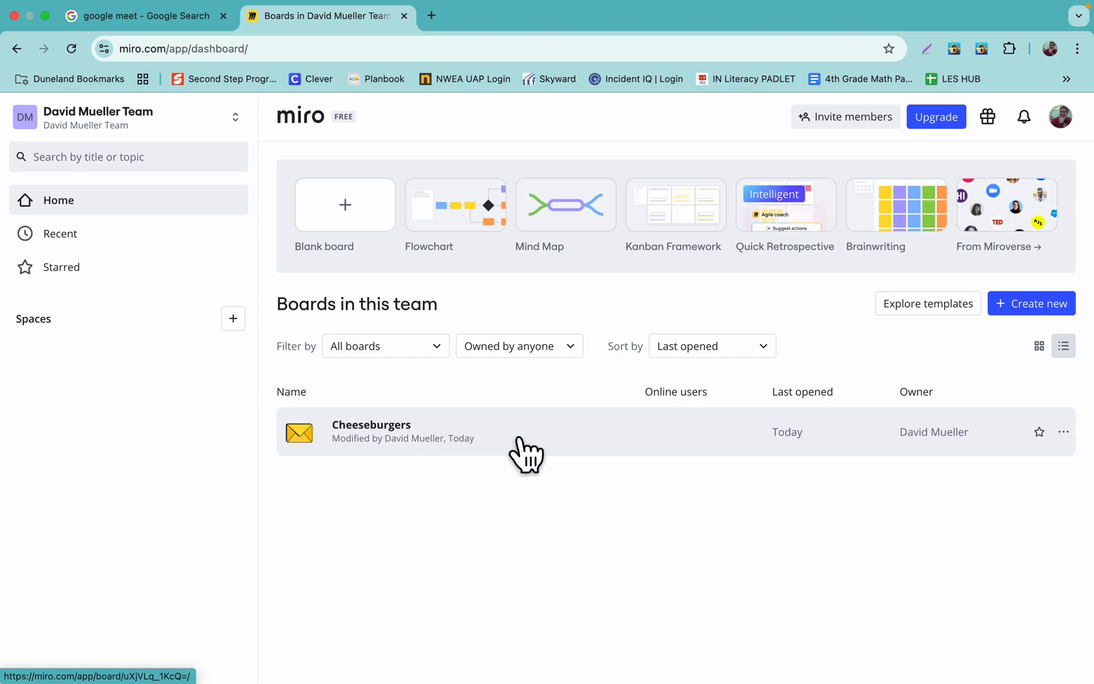
{"action": "mouse_move", "coordinate": [398, 450]}
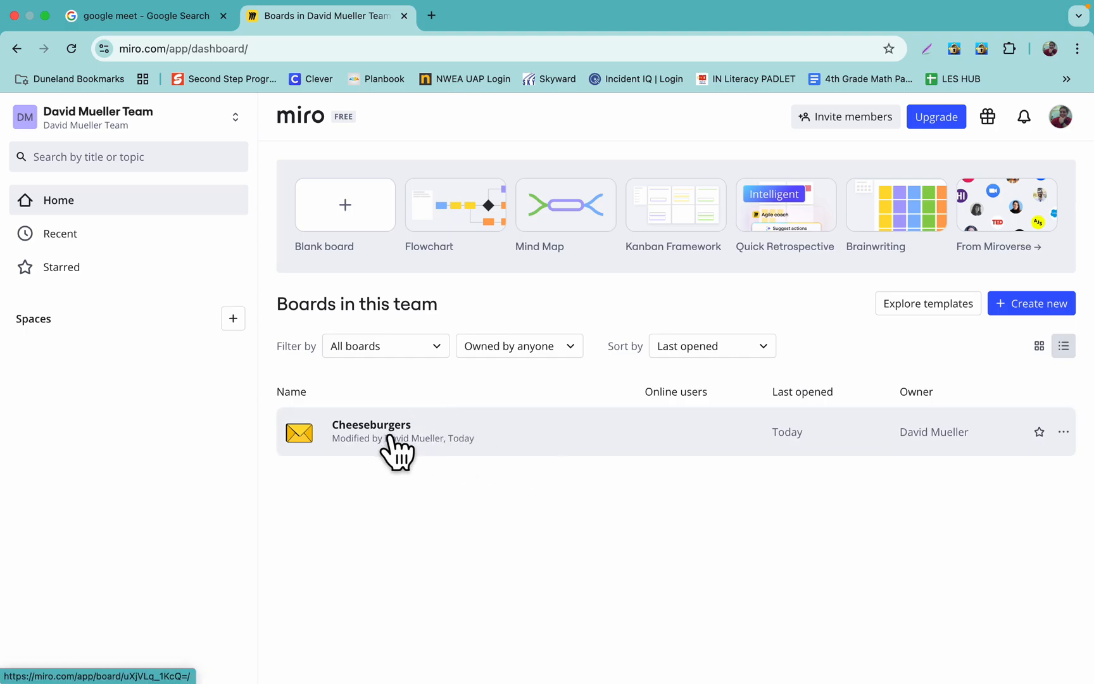
Enter the Cheeseburgers board and erase the purple scribble and 'Evil Turtles FOREVER!!!!' text with the Eraser.
{"action": "left_click", "coordinate": [371, 424]}
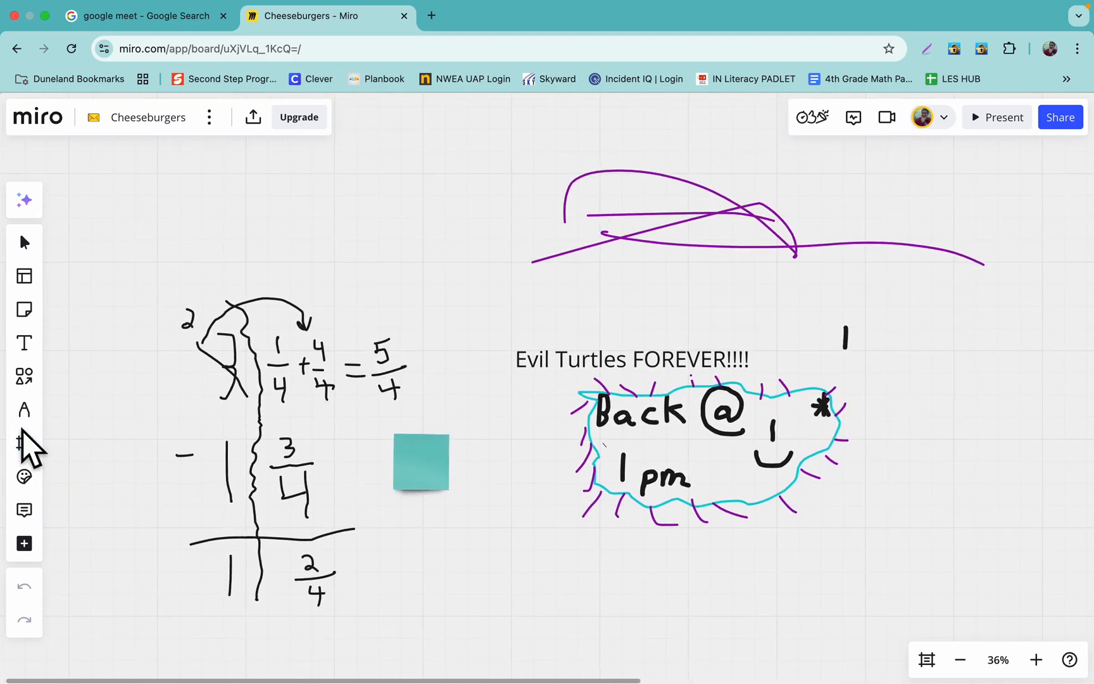
{"action": "left_click", "coordinate": [24, 409]}
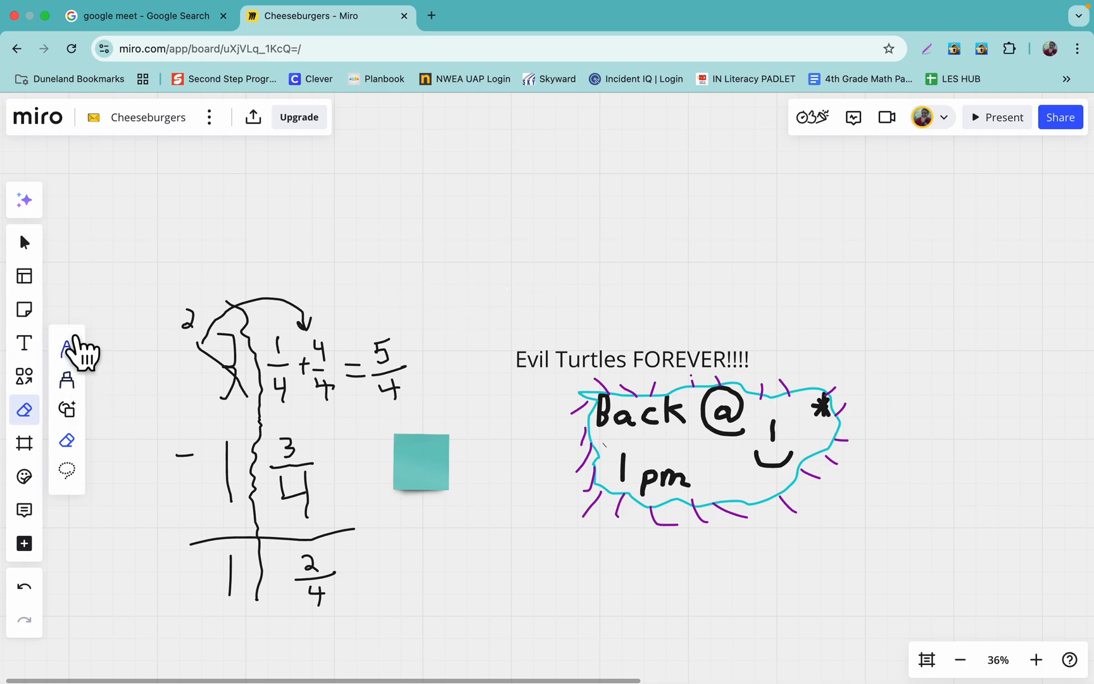
{"action": "mouse_move", "coordinate": [67, 349]}
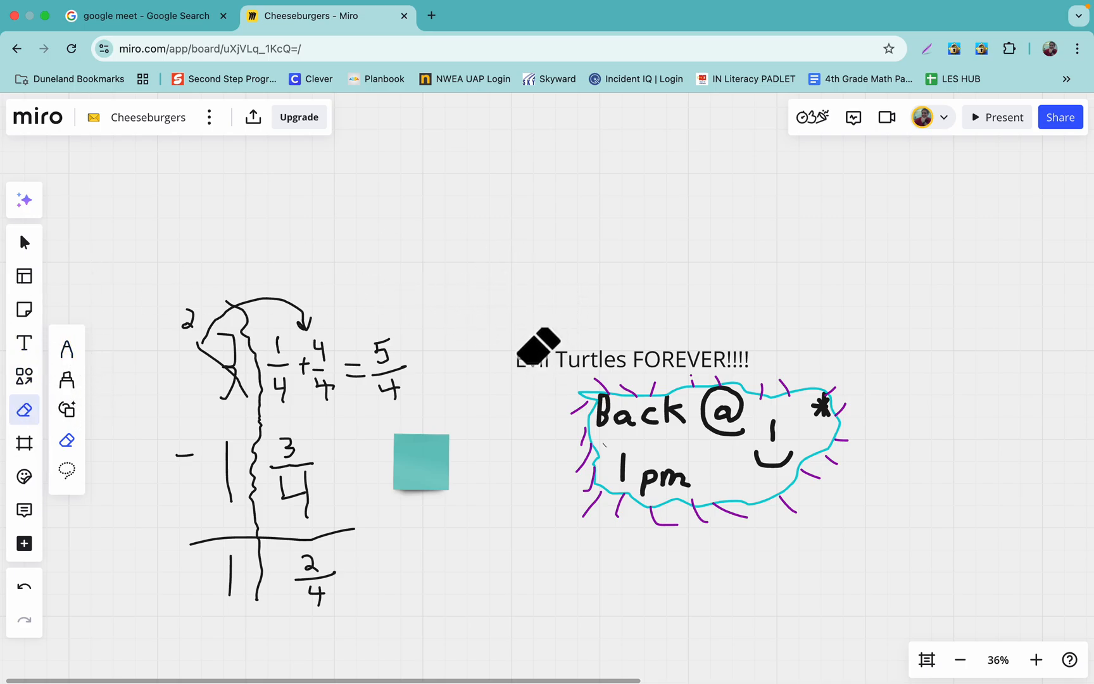
{"action": "left_click", "coordinate": [24, 241]}
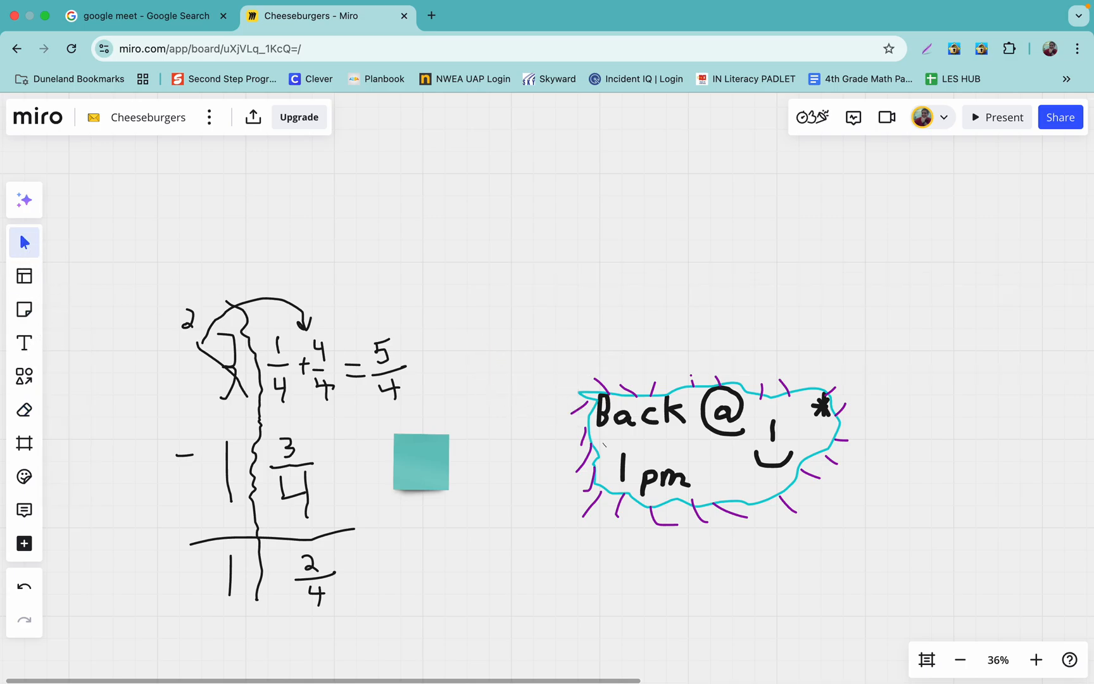
{"action": "mouse_move", "coordinate": [498, 532]}
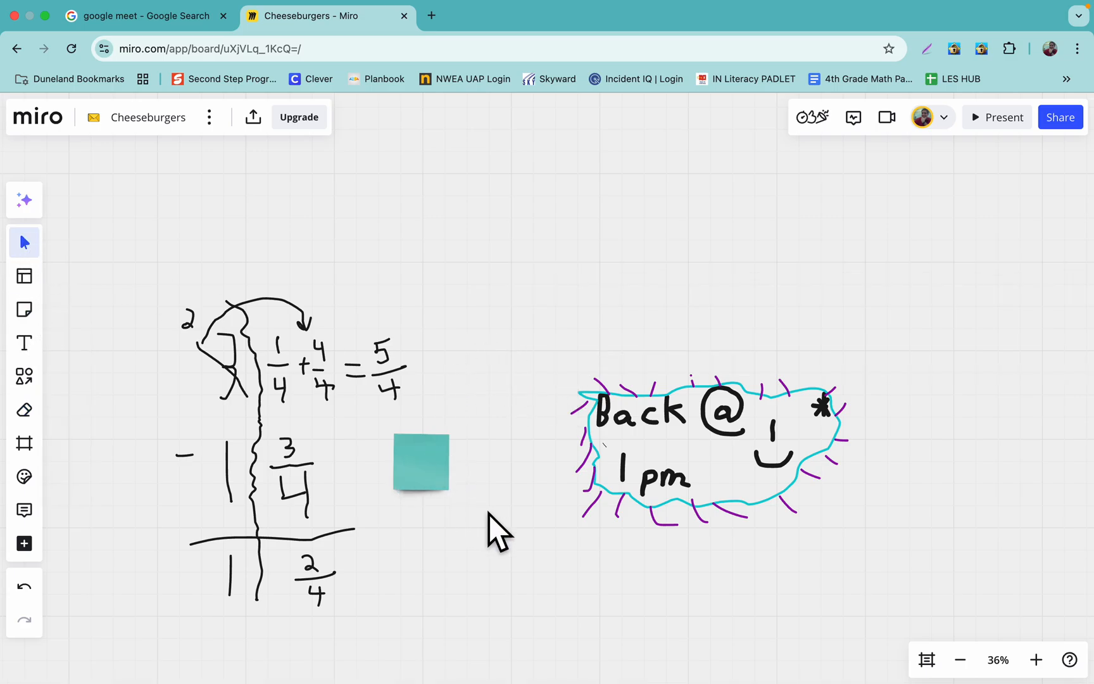
Label the teal sticky note 'Pickles' and add blank green and purple sticky notes near the top.
{"action": "left_click", "coordinate": [421, 462]}
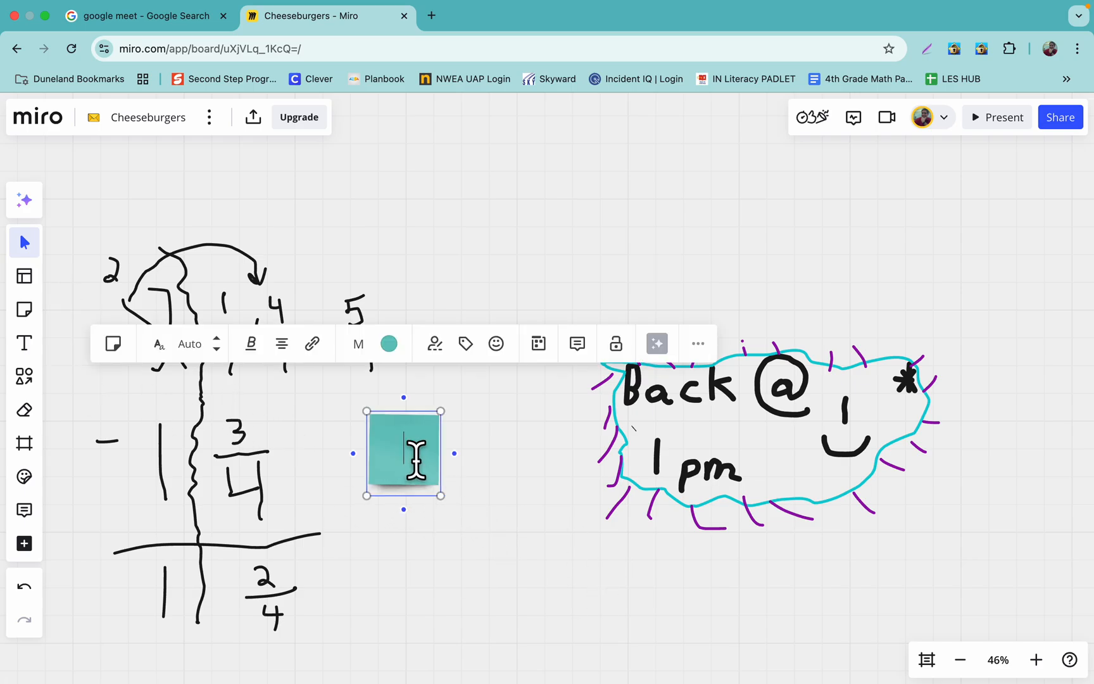
{"action": "type", "text": "Pickles"}
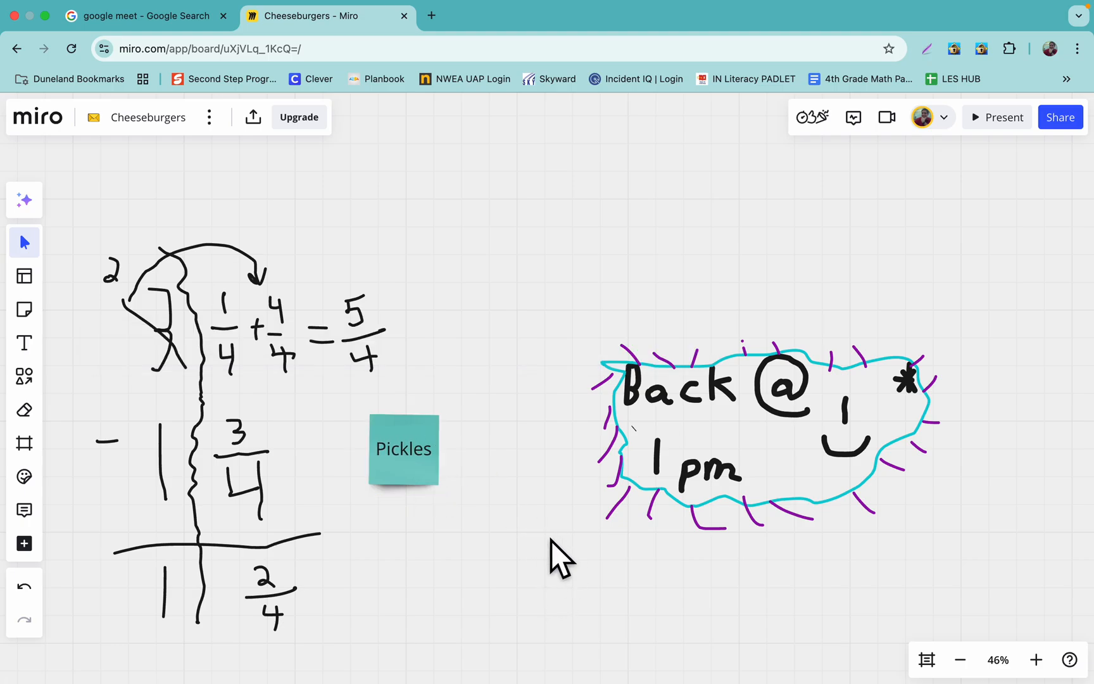
{"action": "mouse_move", "coordinate": [24, 308]}
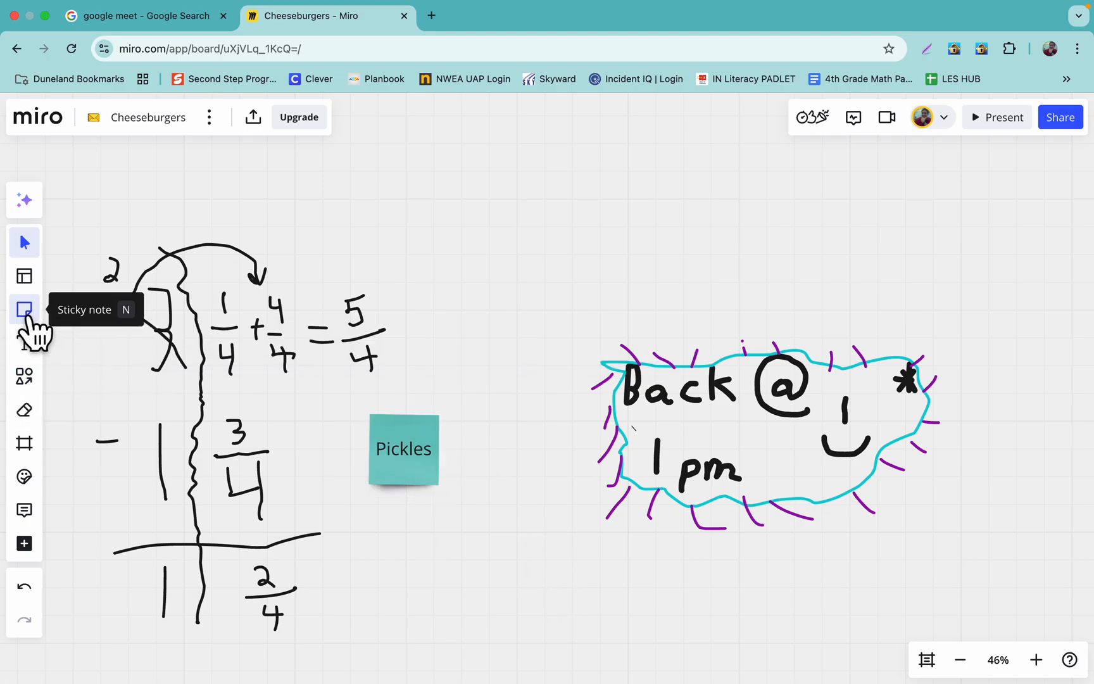
{"action": "left_click", "coordinate": [23, 308]}
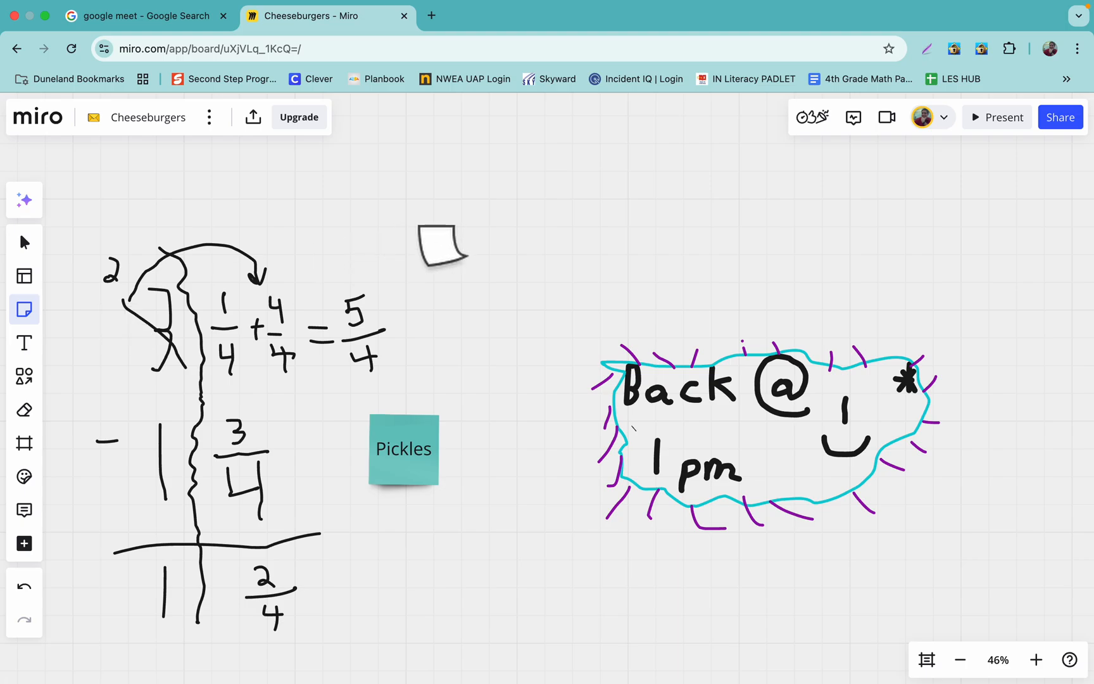
{"action": "left_click", "coordinate": [24, 309]}
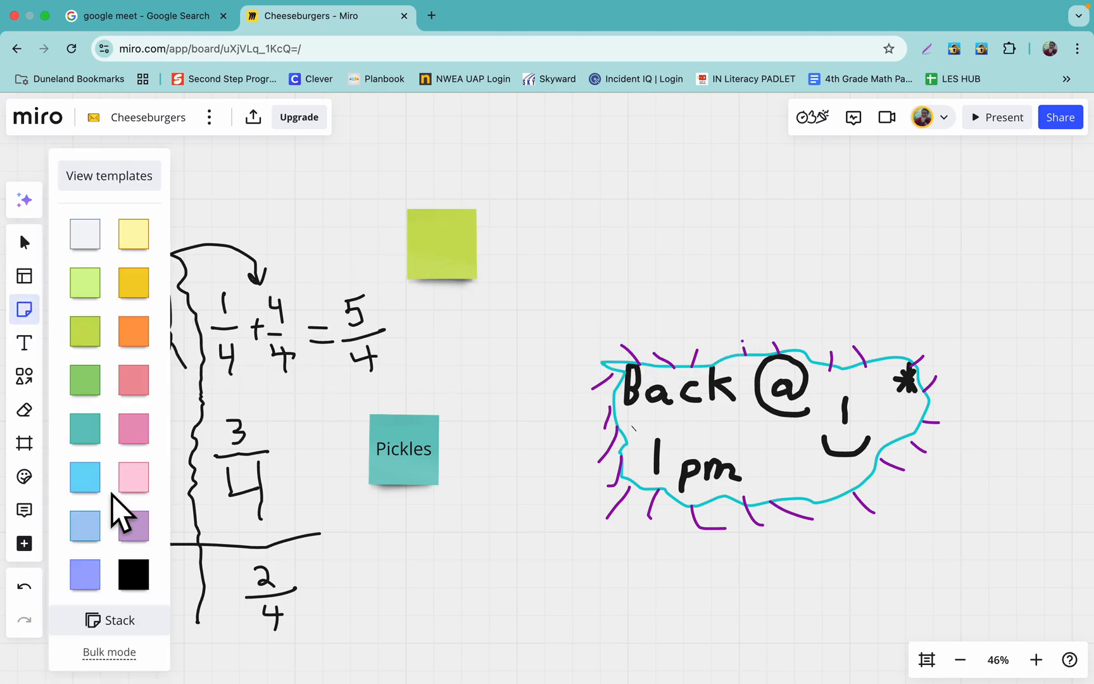
{"action": "left_click", "coordinate": [133, 526]}
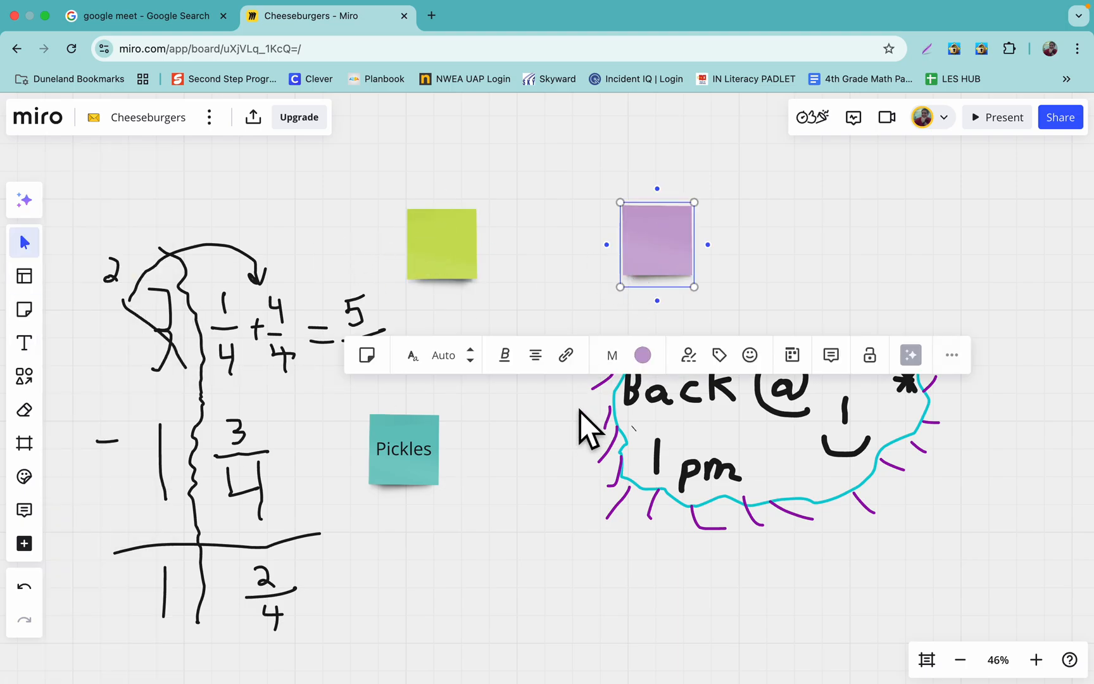
{"action": "mouse_move", "coordinate": [22, 314]}
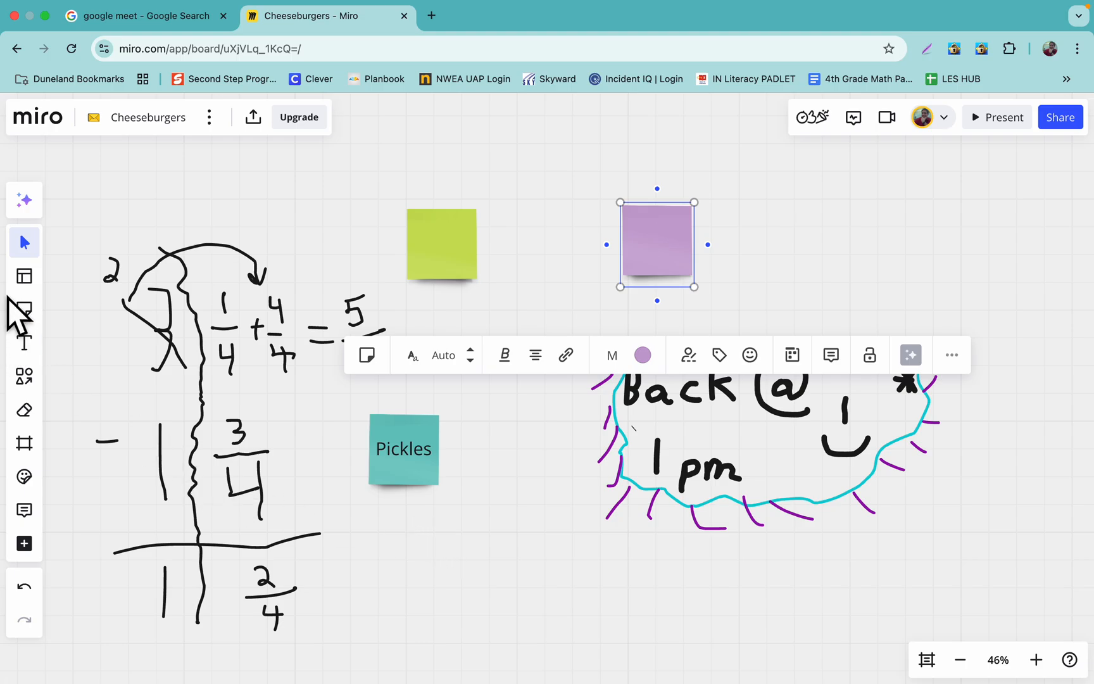
Use the Pen to hand-draw the stacked sum 5 + 2 = 7 beside the Back @ 1pm cloud.
{"action": "left_click", "coordinate": [24, 409]}
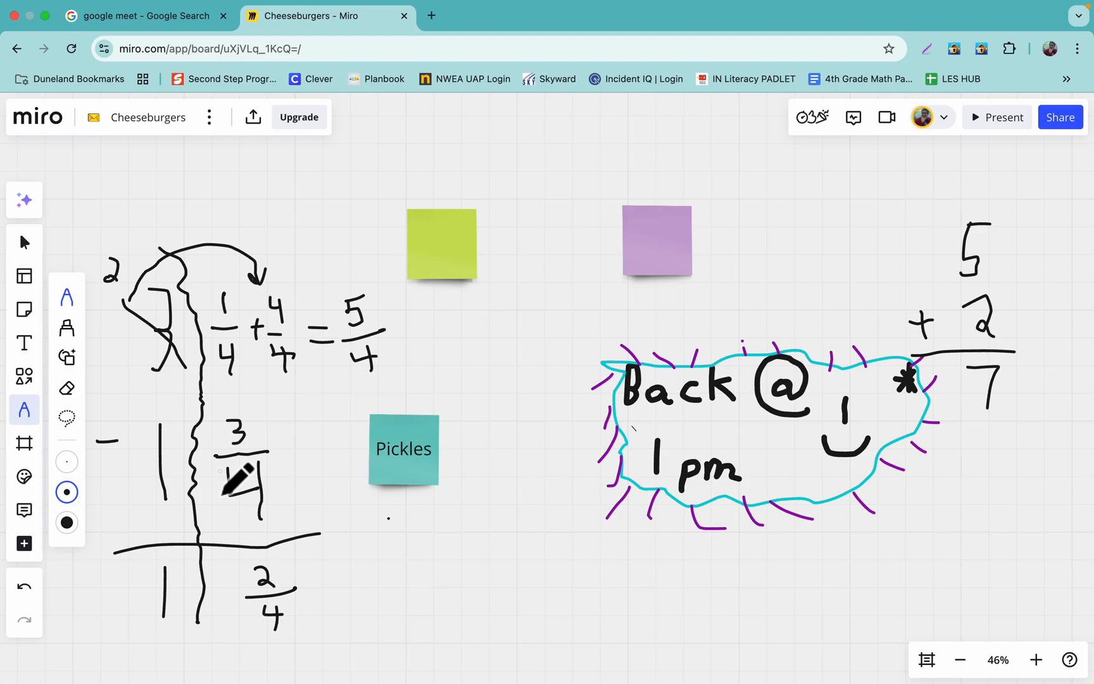
{"action": "mouse_move", "coordinate": [305, 433]}
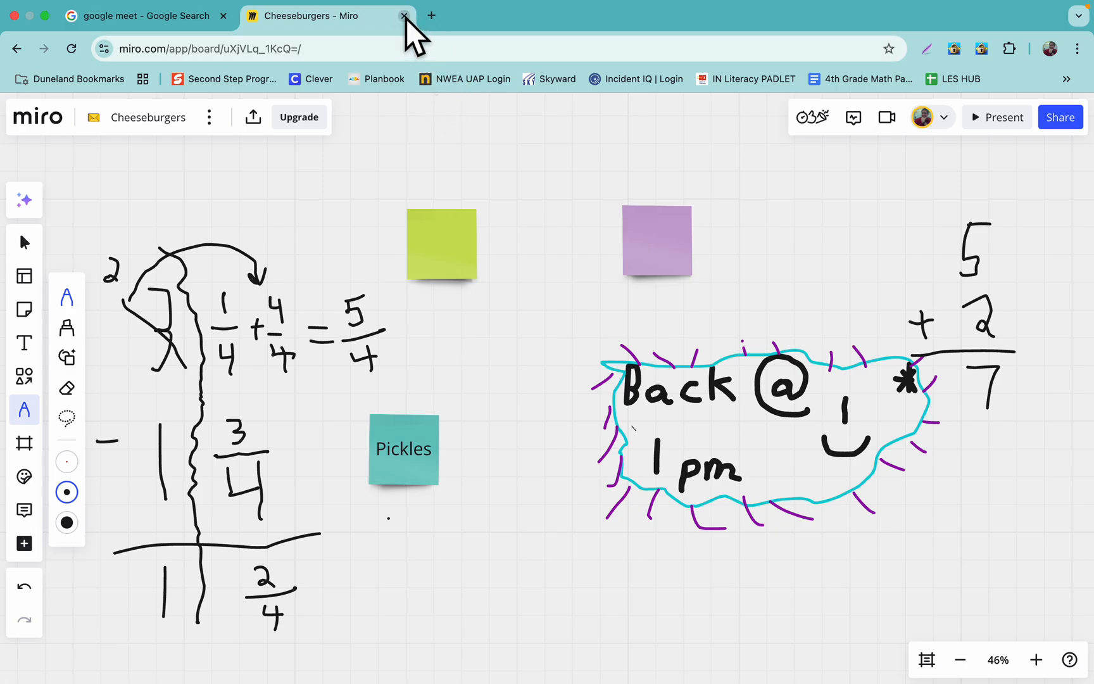
Leave the Miro tab, go to Google Meet from search and bring up the New meeting choices.
{"action": "left_click", "coordinate": [406, 15]}
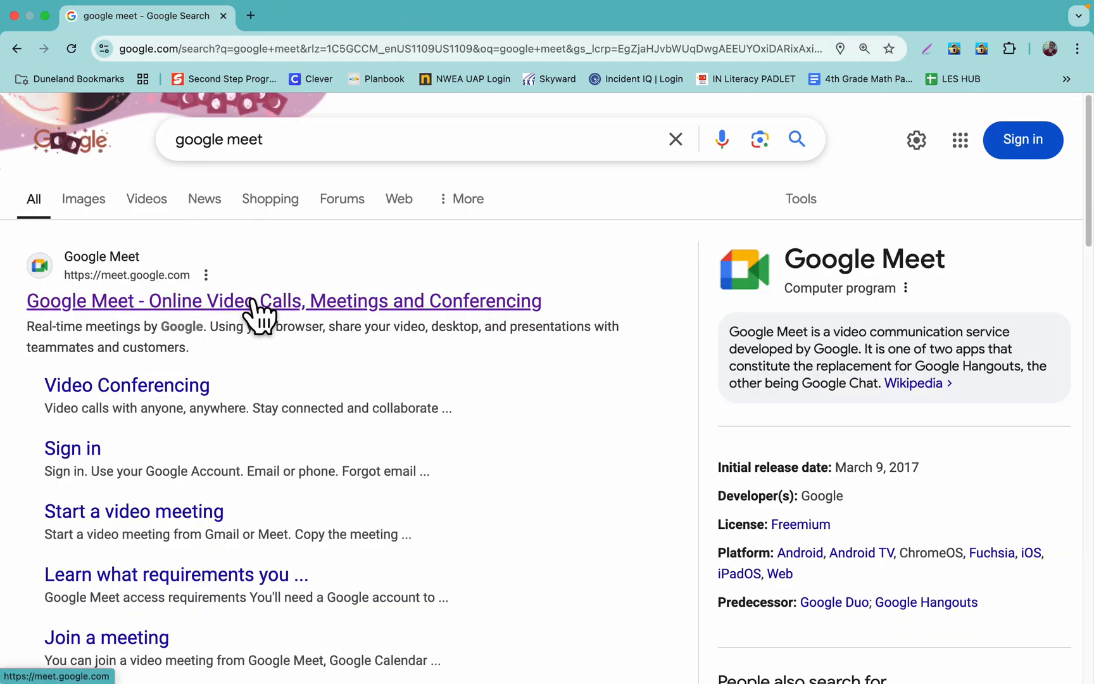
{"action": "left_click", "coordinate": [283, 301]}
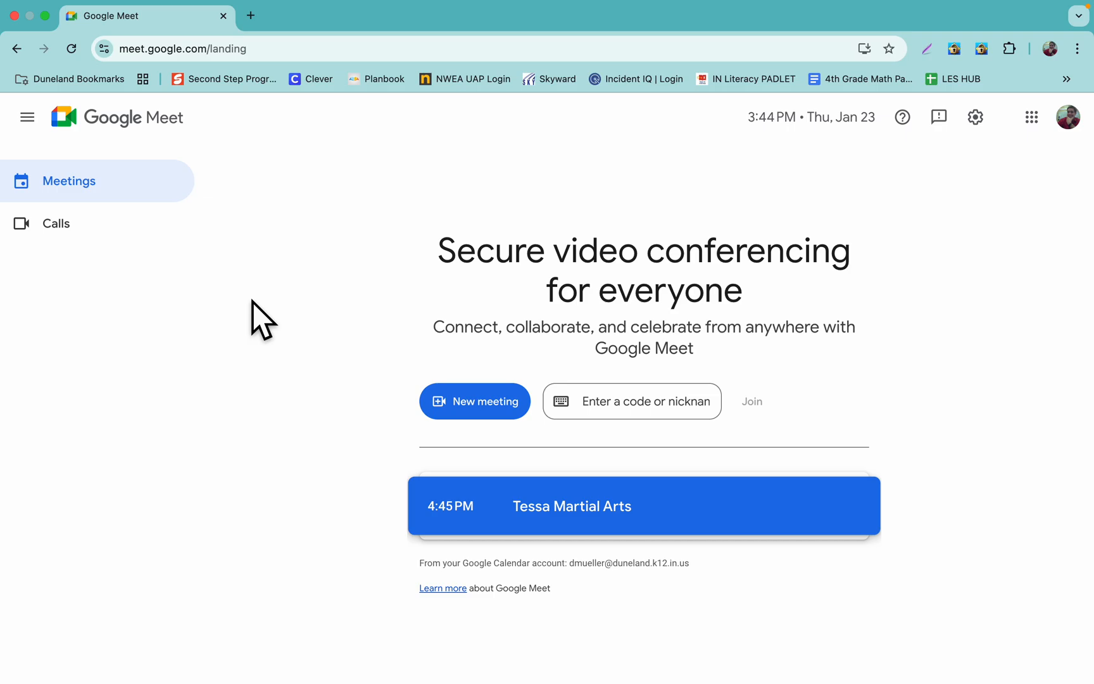
{"action": "left_click", "coordinate": [473, 400]}
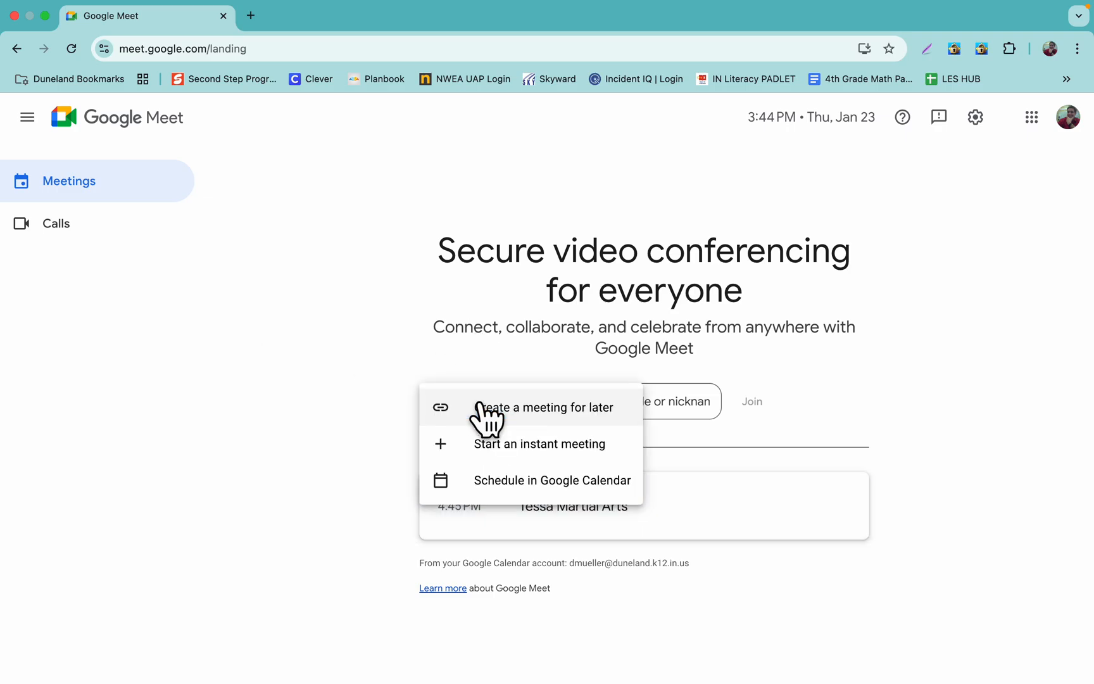
Start an instant meeting muted, dismiss the joining-info card and show the Activities add-ons list.
{"action": "left_click", "coordinate": [538, 443]}
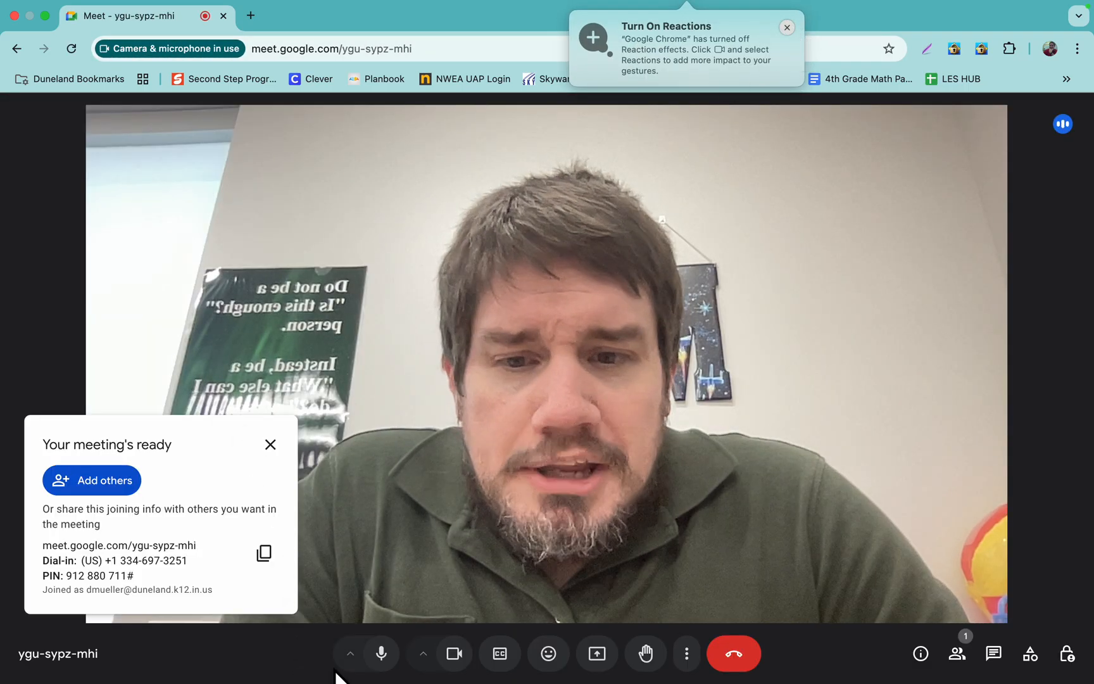
{"action": "left_click", "coordinate": [380, 654]}
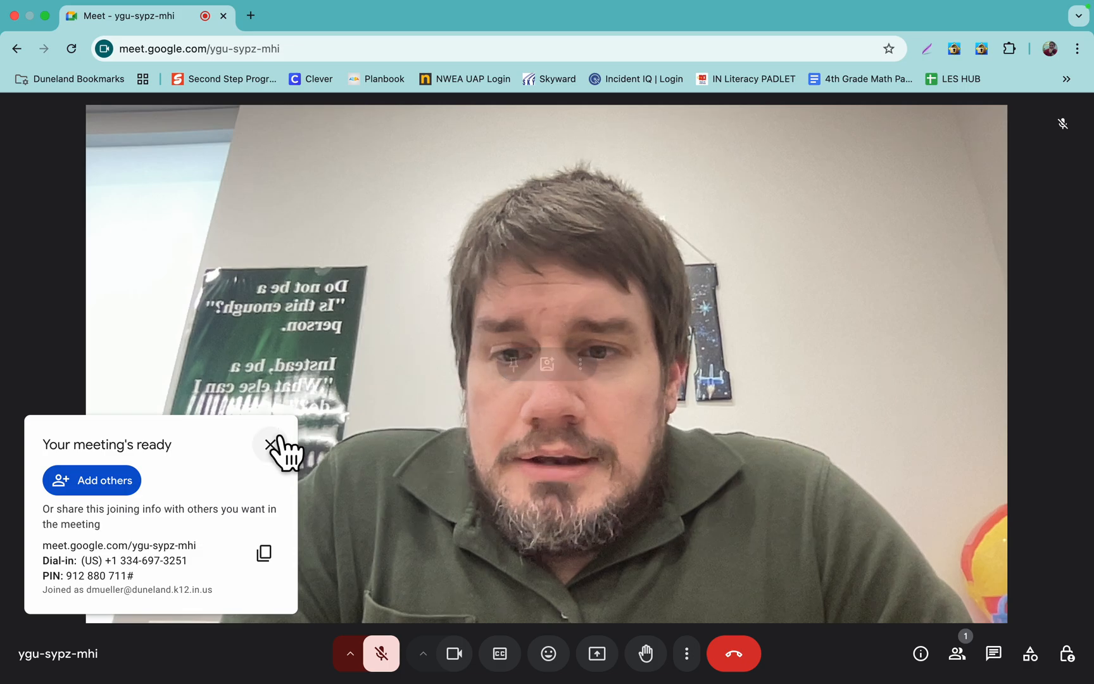
{"action": "left_click", "coordinate": [272, 448]}
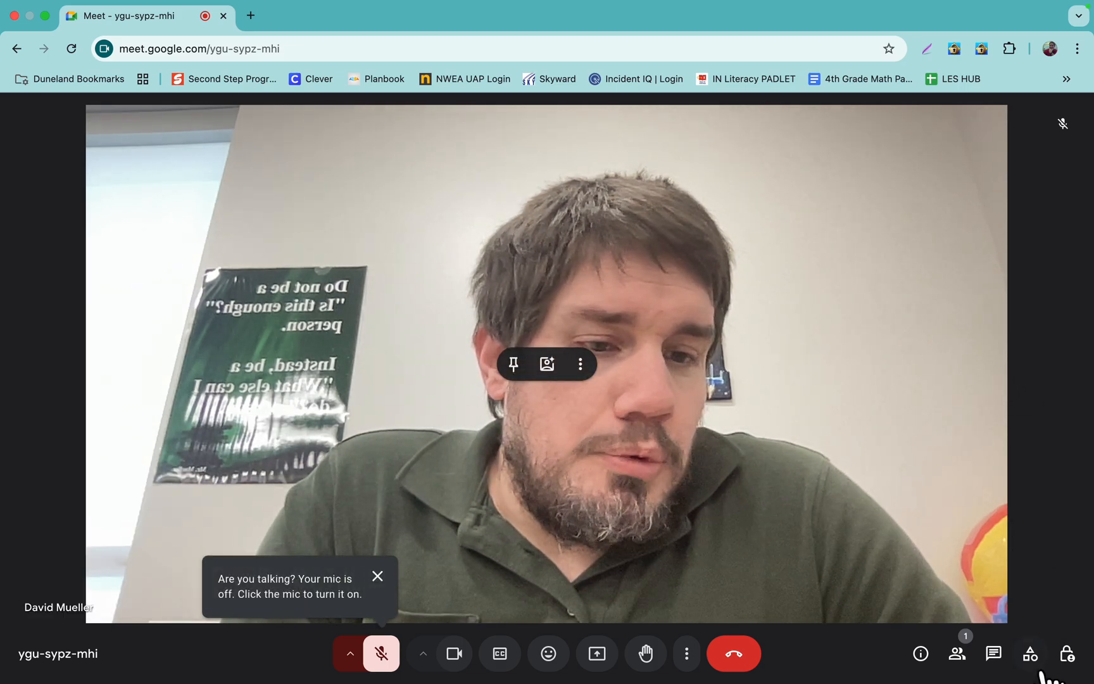
{"action": "mouse_move", "coordinate": [1029, 653]}
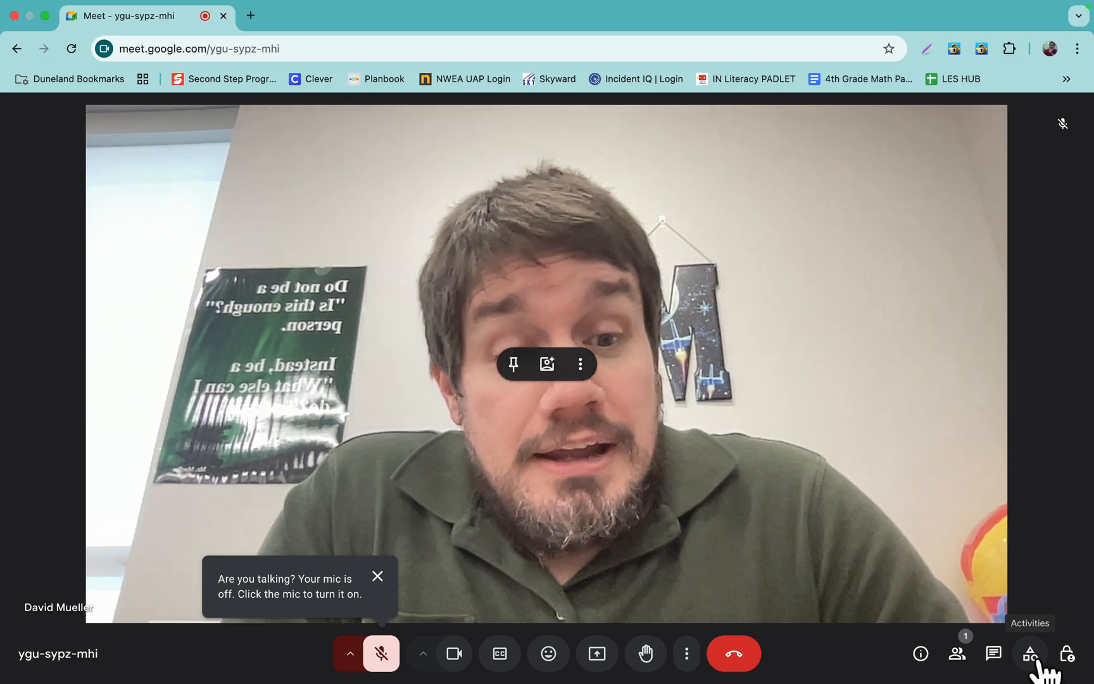
{"action": "left_click", "coordinate": [1028, 653]}
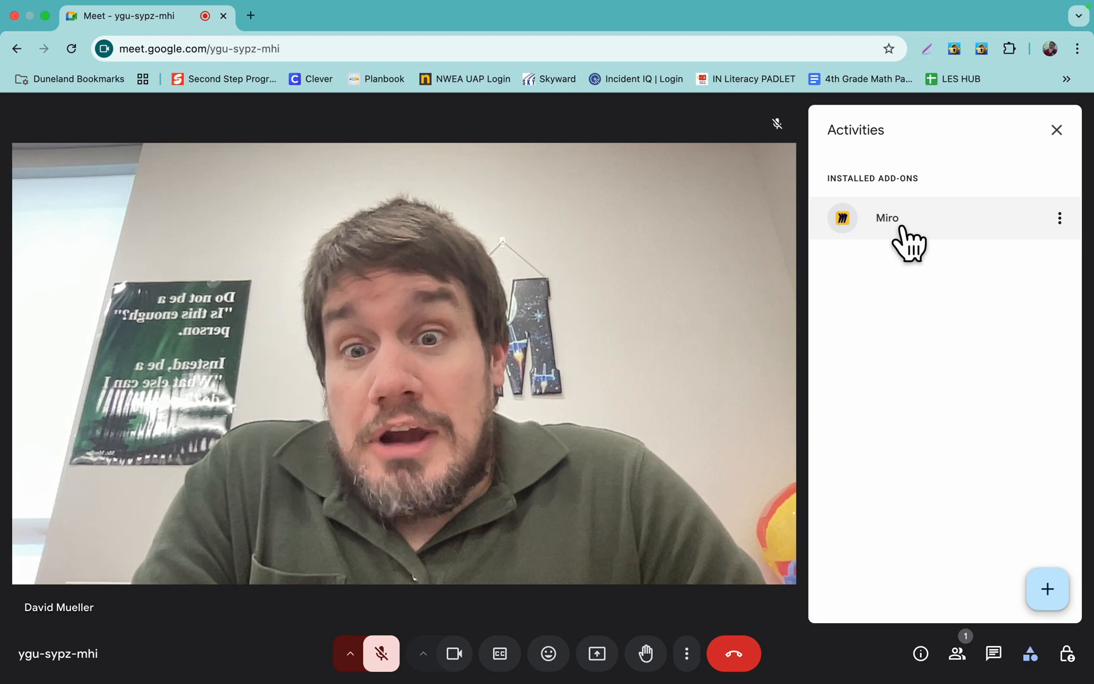
{"action": "mouse_move", "coordinate": [1047, 598]}
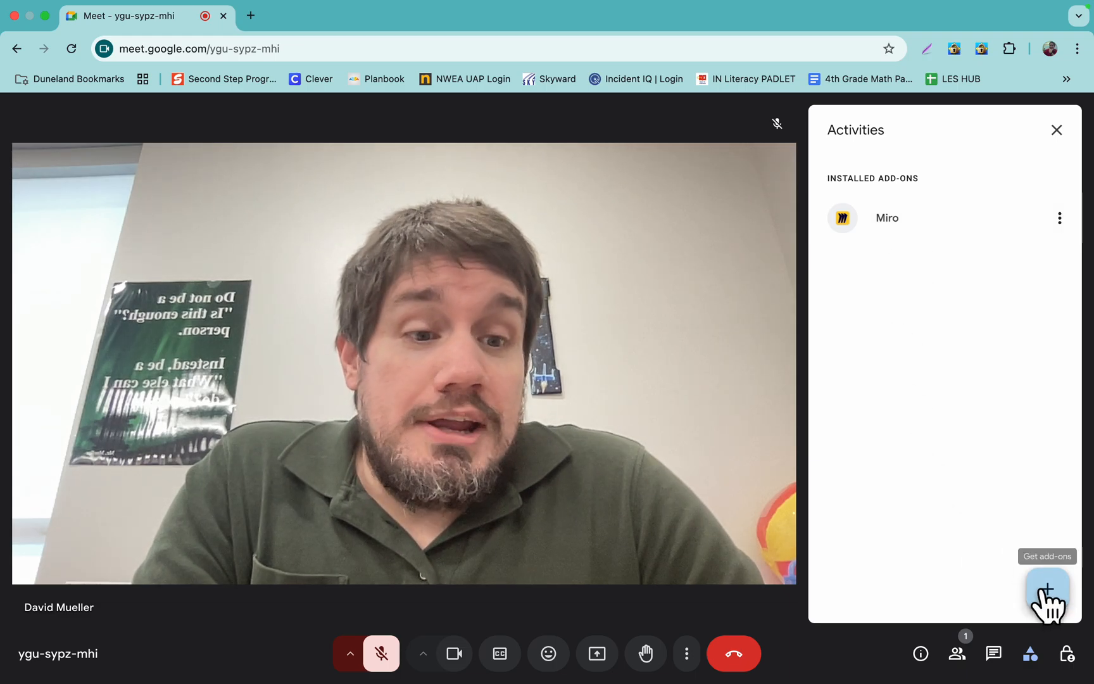
{"action": "left_click", "coordinate": [1047, 589]}
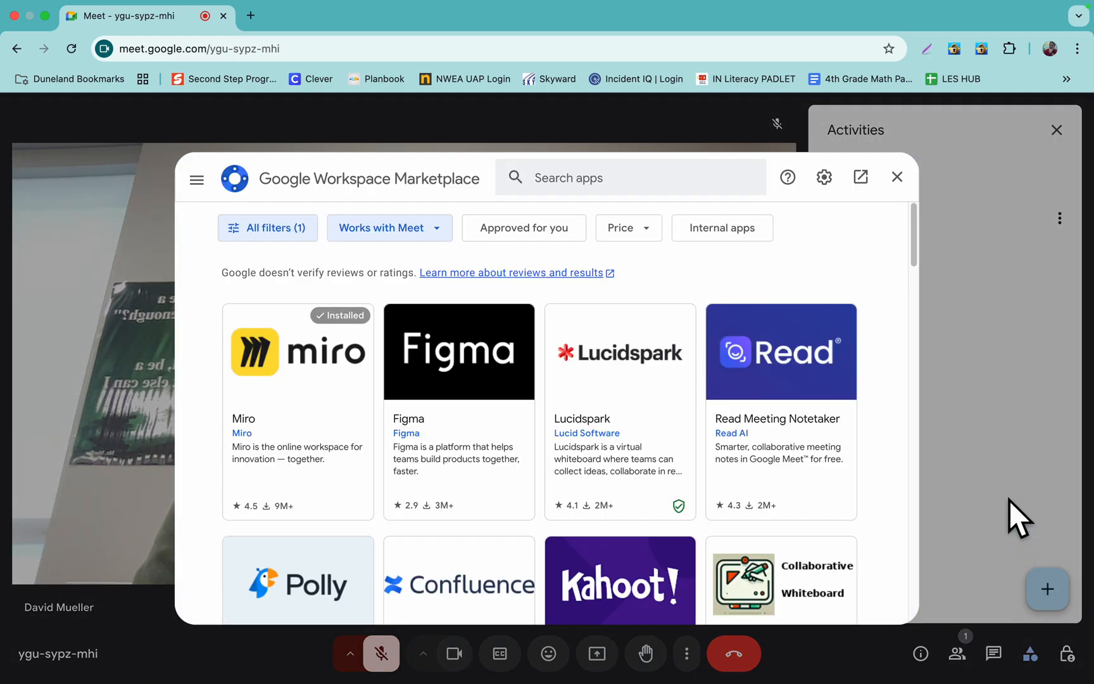
{"action": "type", "text": "miro"}
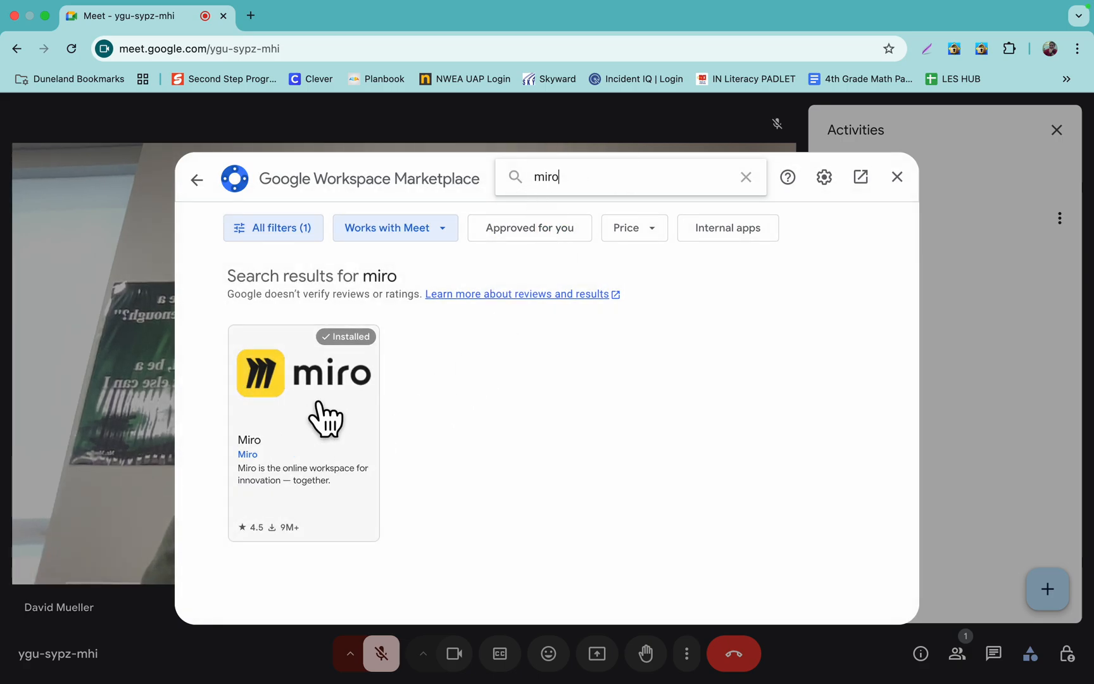
{"action": "mouse_move", "coordinate": [291, 436]}
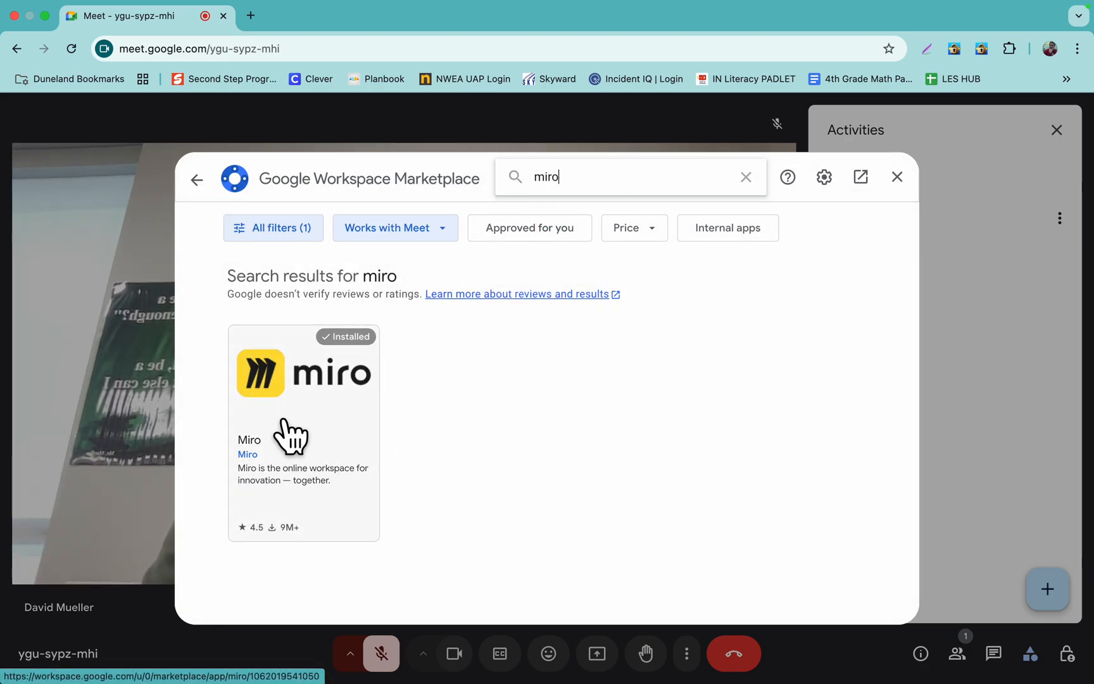
{"action": "left_click", "coordinate": [897, 176]}
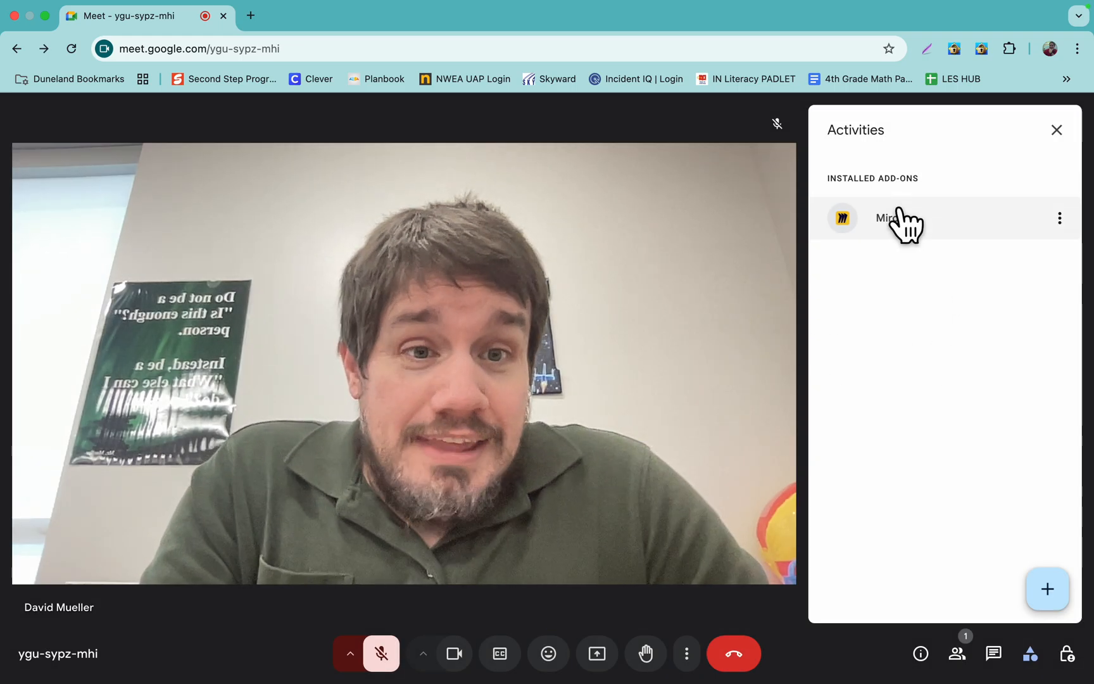
Launch the Miro add-on in the call to get the 'Pick a board to embed' list.
{"action": "left_click", "coordinate": [886, 218]}
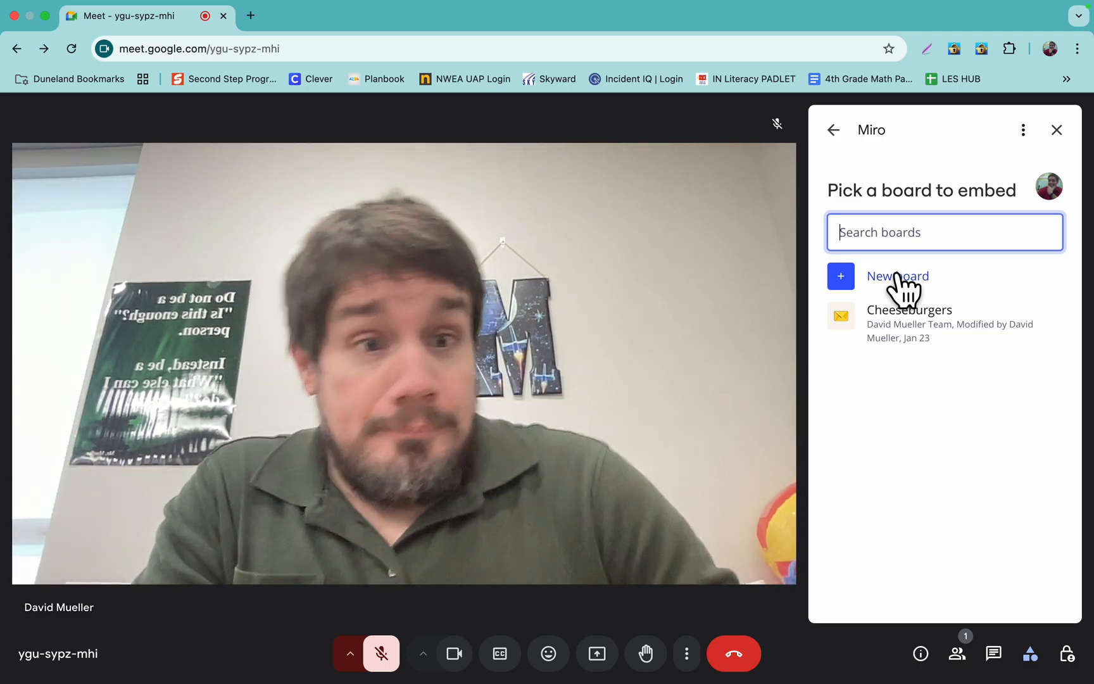
Choose the Cheeseburgers board and set 'All visitors' access to 'Can view'.
{"action": "left_click", "coordinate": [909, 310]}
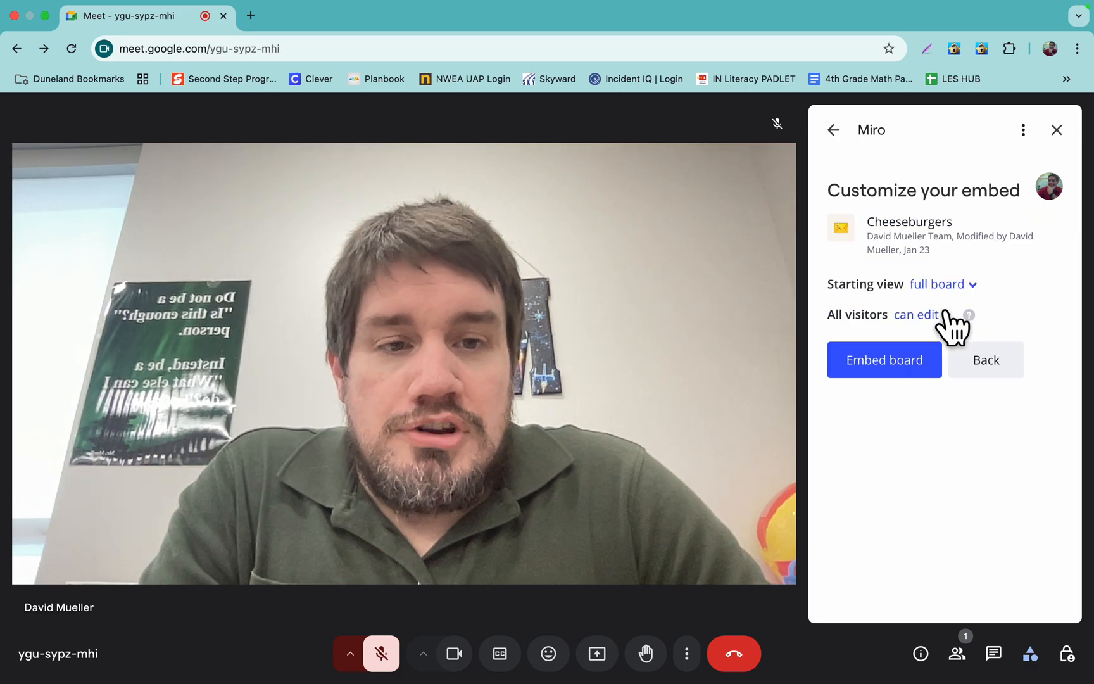
{"action": "mouse_move", "coordinate": [1002, 419]}
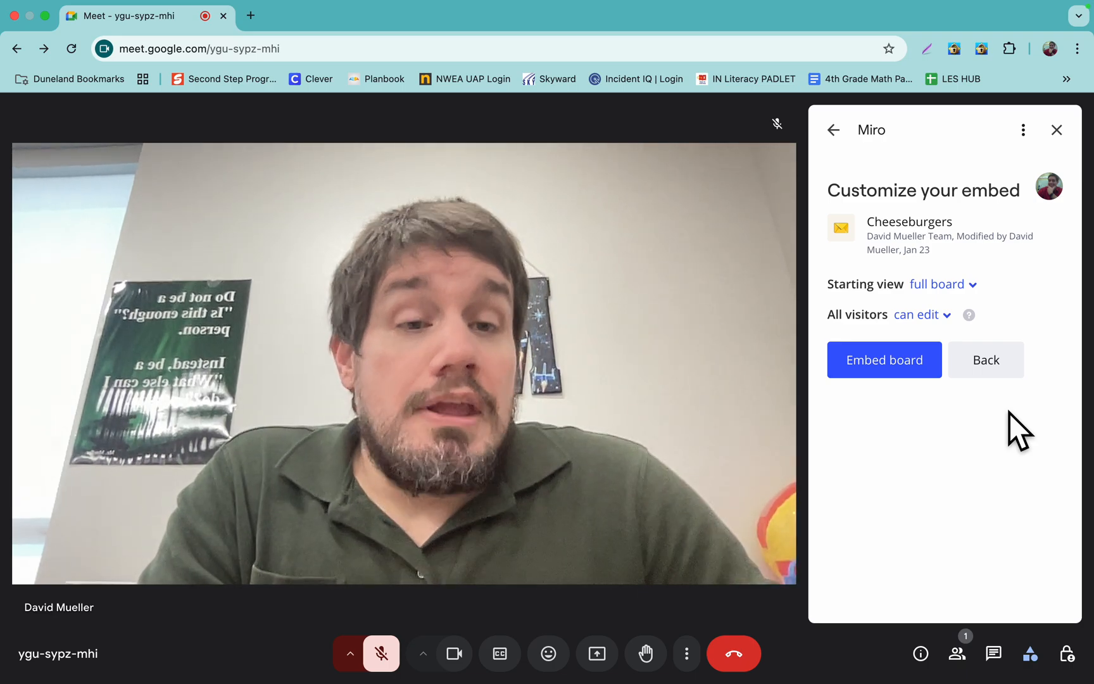
{"action": "left_click", "coordinate": [922, 314]}
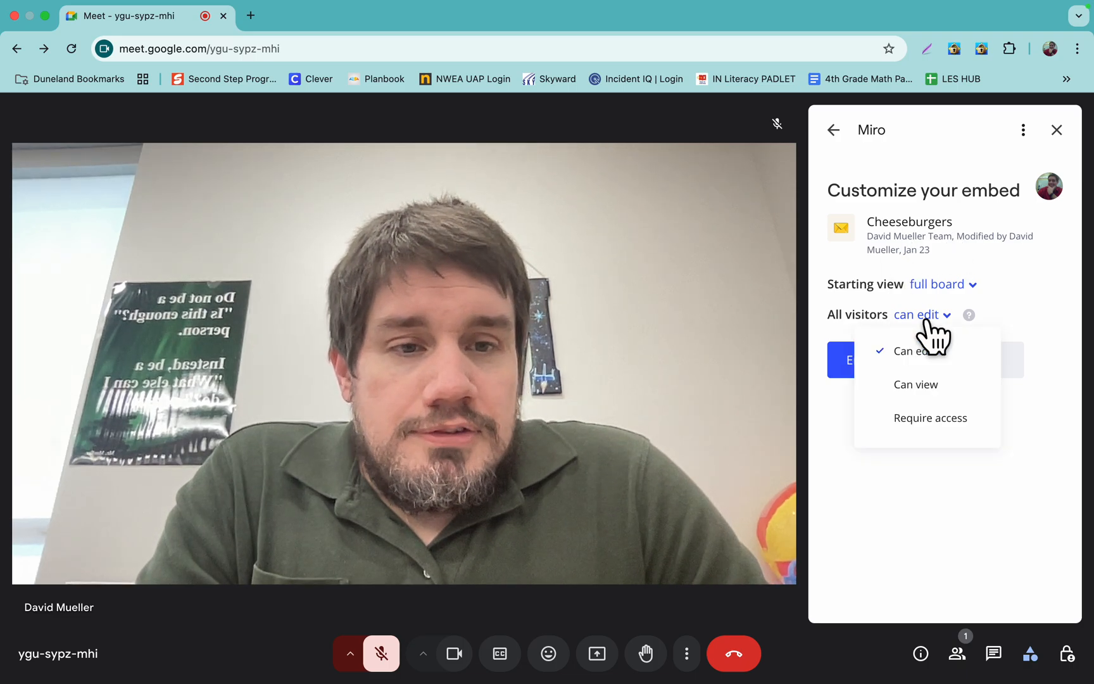
{"action": "mouse_move", "coordinate": [949, 414]}
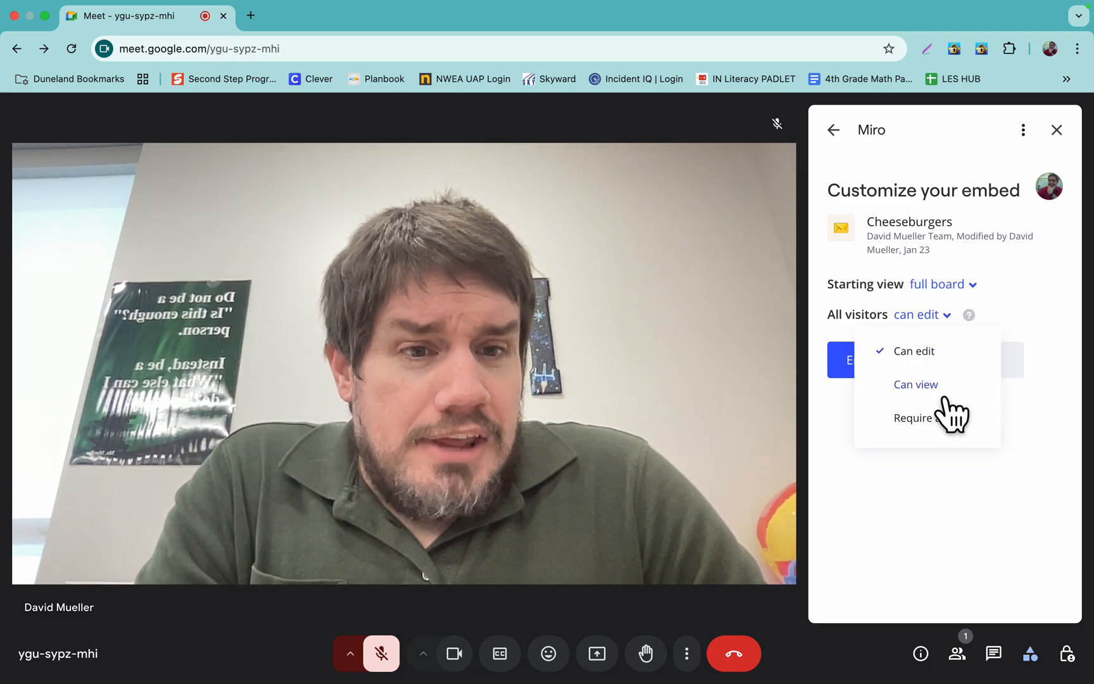
{"action": "left_click", "coordinate": [914, 384]}
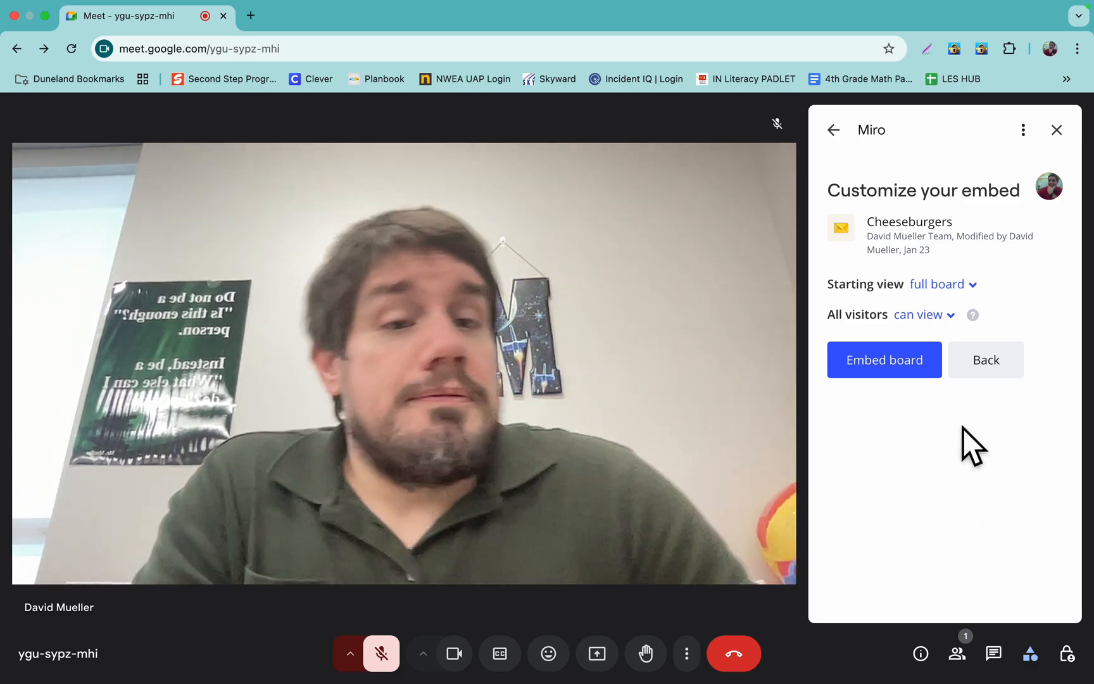
{"action": "mouse_move", "coordinate": [883, 360]}
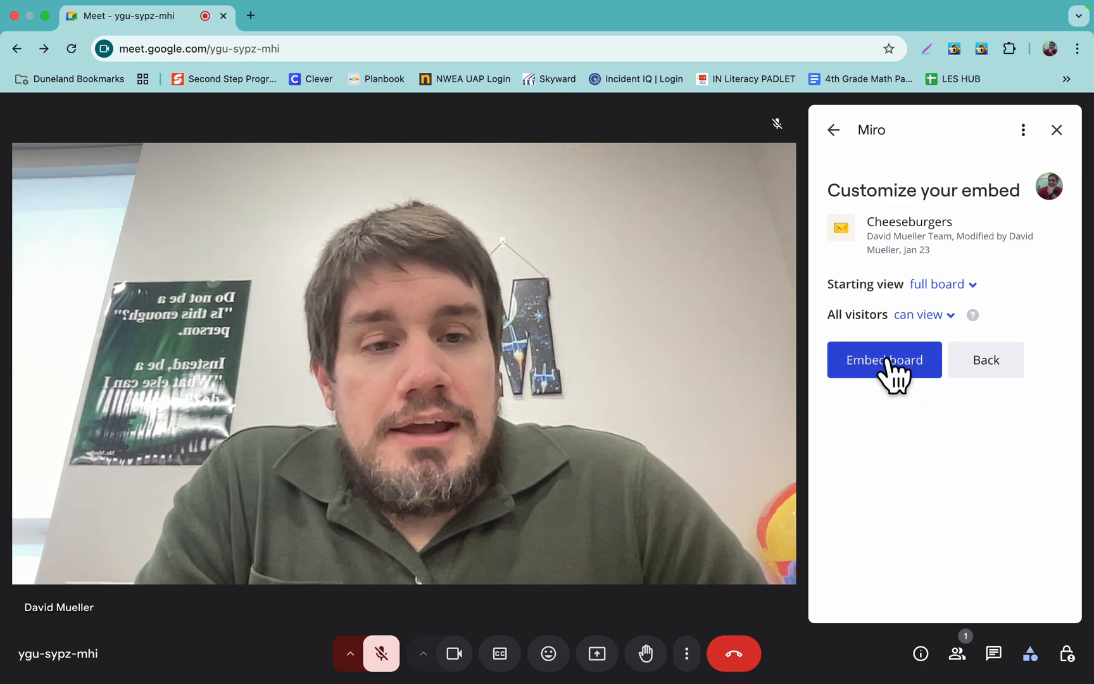
Embed the Cheeseburgers board so it is presented view-only to everyone in the call.
{"action": "left_click", "coordinate": [884, 360]}
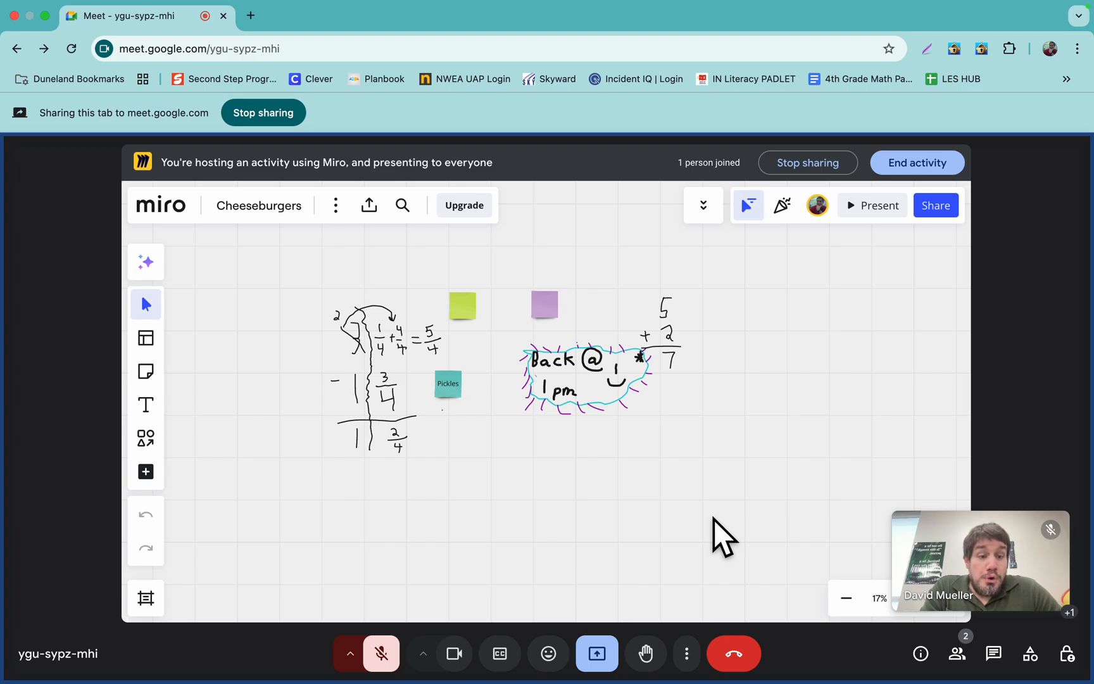
{"action": "mouse_move", "coordinate": [492, 447]}
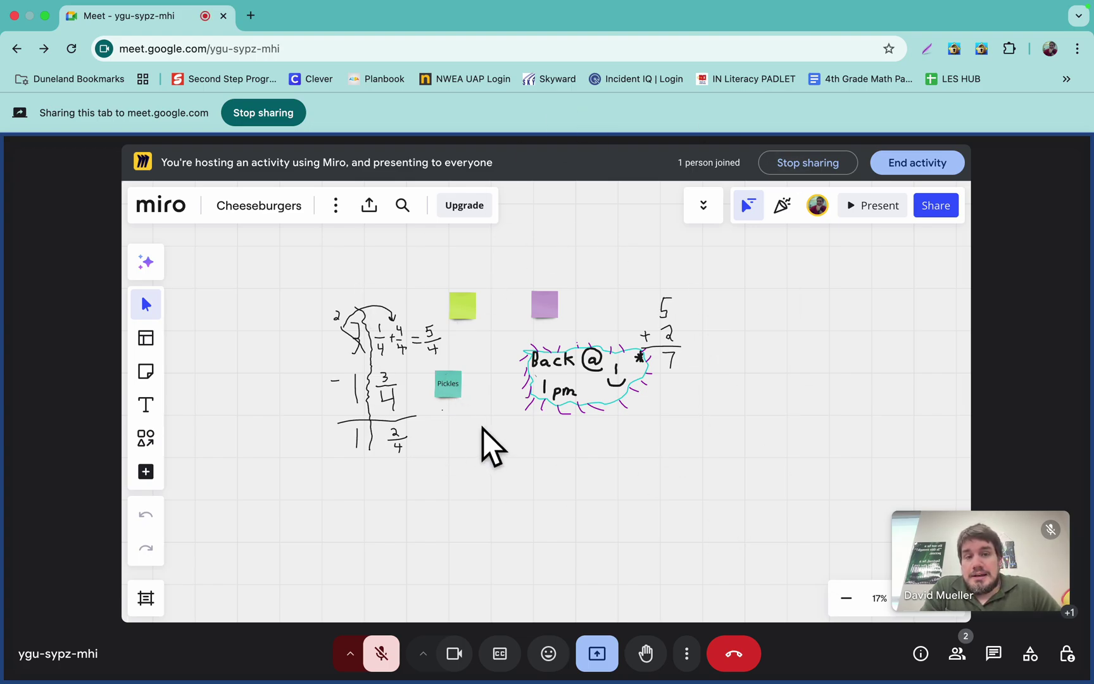
{"action": "mouse_move", "coordinate": [498, 461]}
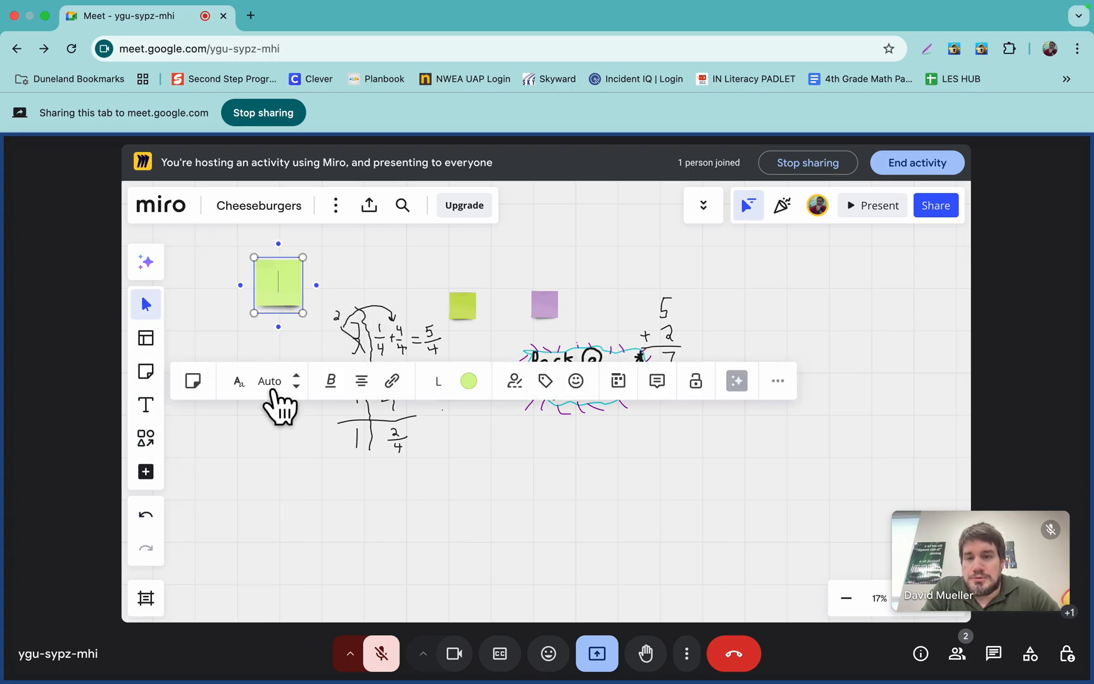
{"action": "mouse_move", "coordinate": [146, 471]}
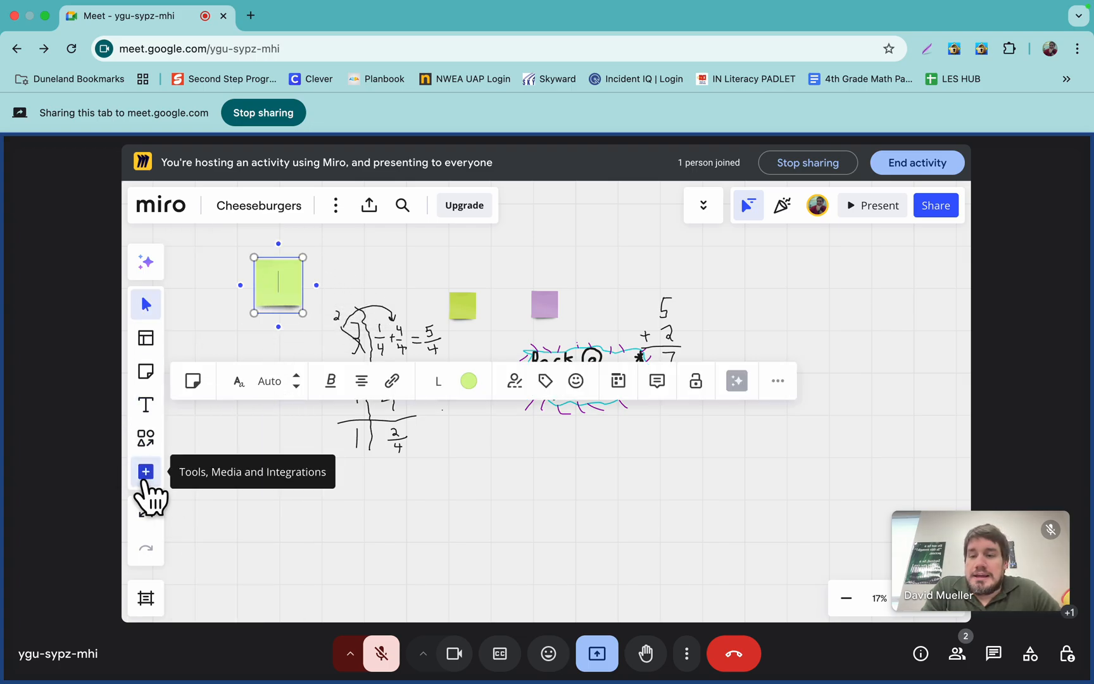
{"action": "mouse_move", "coordinate": [146, 405]}
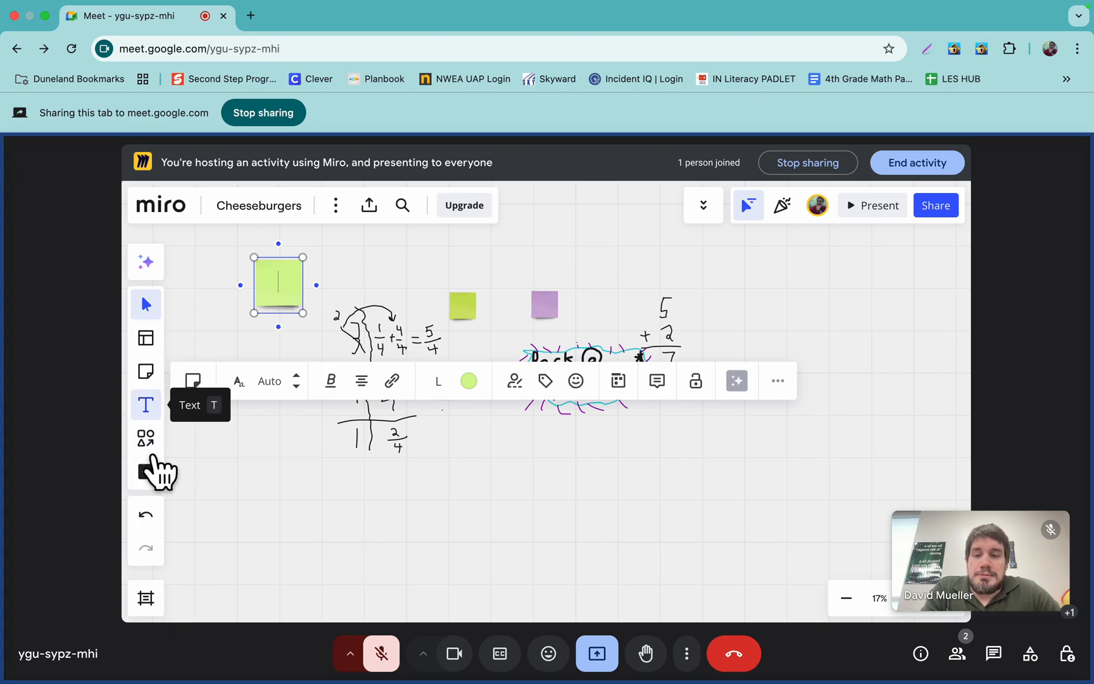
Pick the Pen from the extra tools and sketch a purple smiley face right of the board content.
{"action": "left_click", "coordinate": [146, 471]}
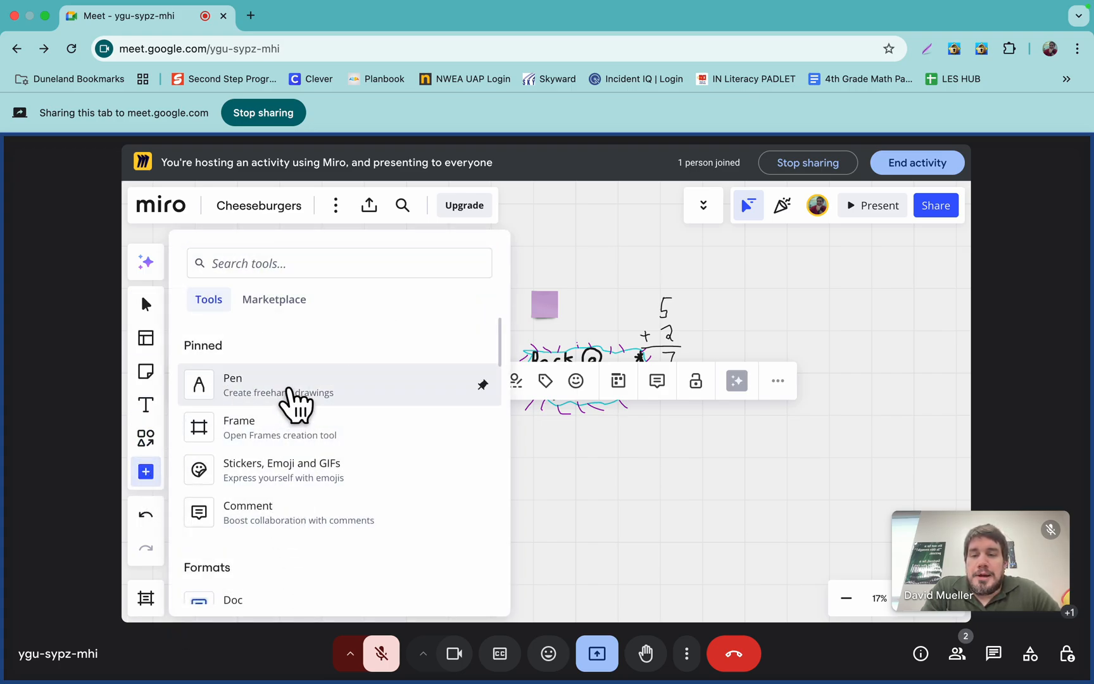
{"action": "left_click", "coordinate": [232, 385]}
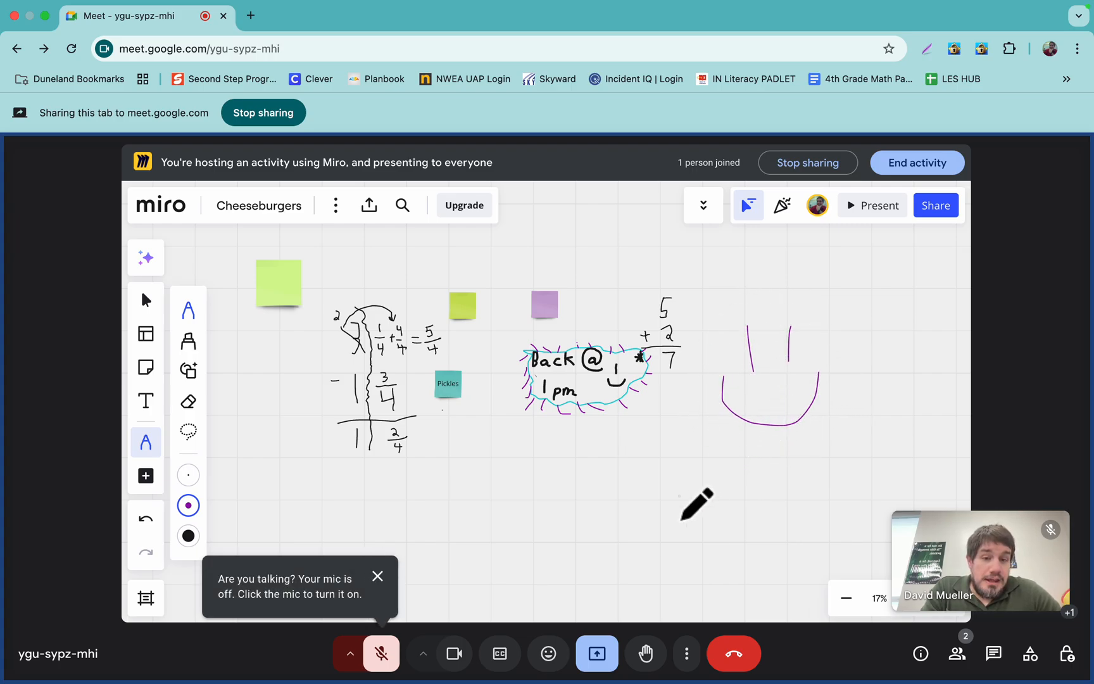
{"action": "mouse_move", "coordinate": [600, 453]}
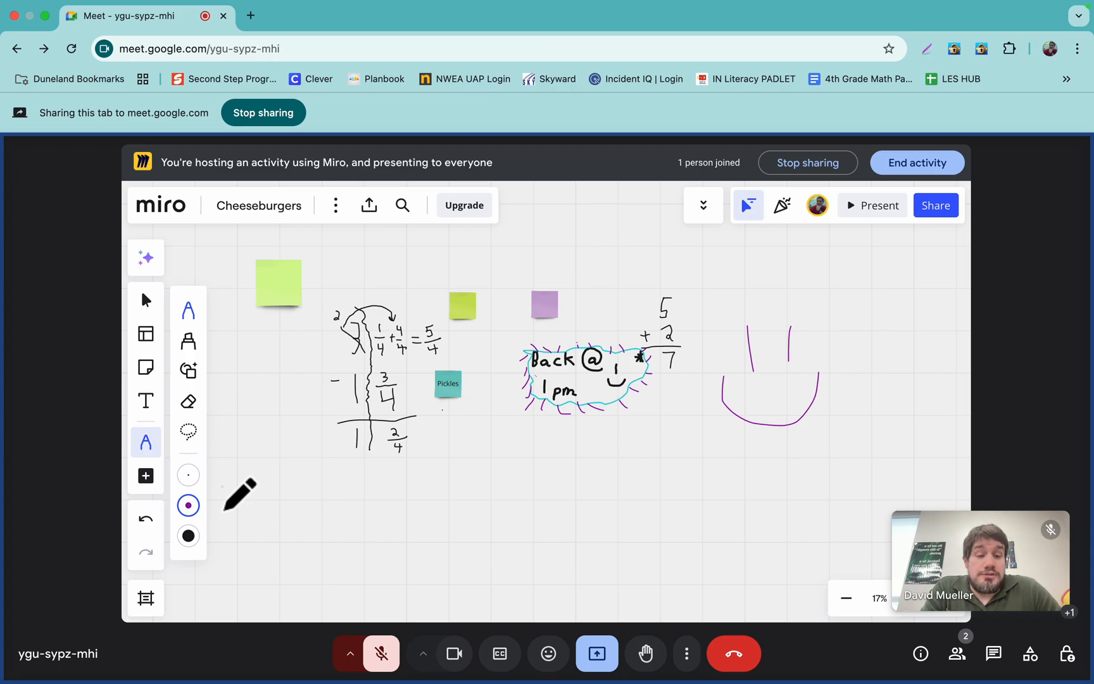
{"action": "mouse_move", "coordinate": [235, 494]}
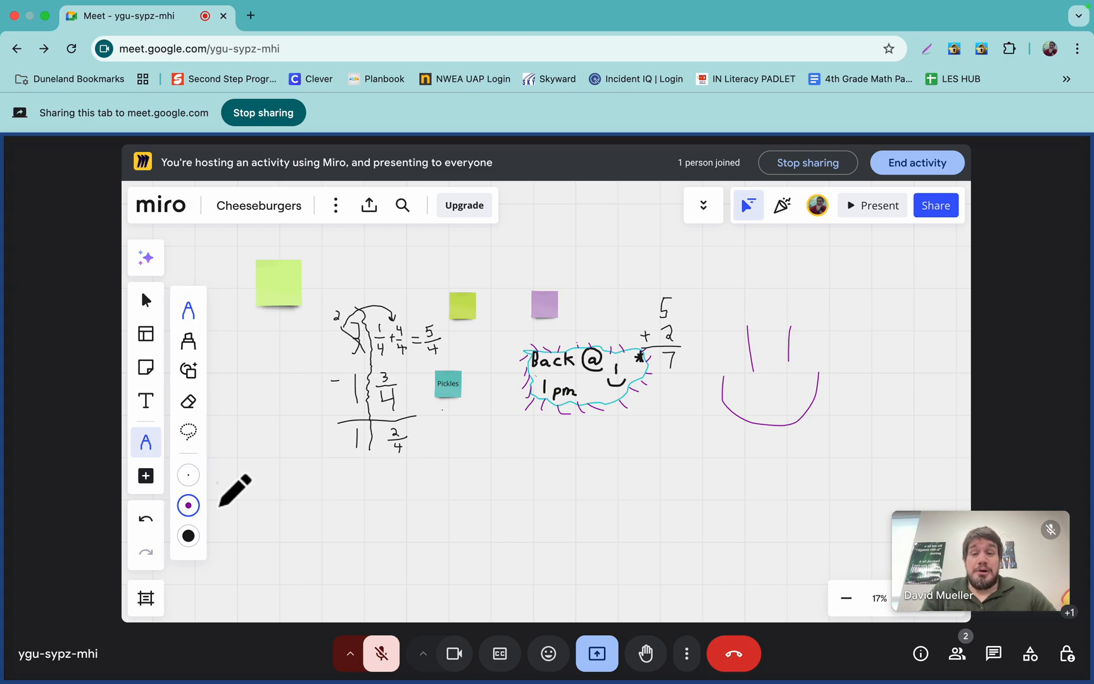
{"action": "mouse_move", "coordinate": [443, 471]}
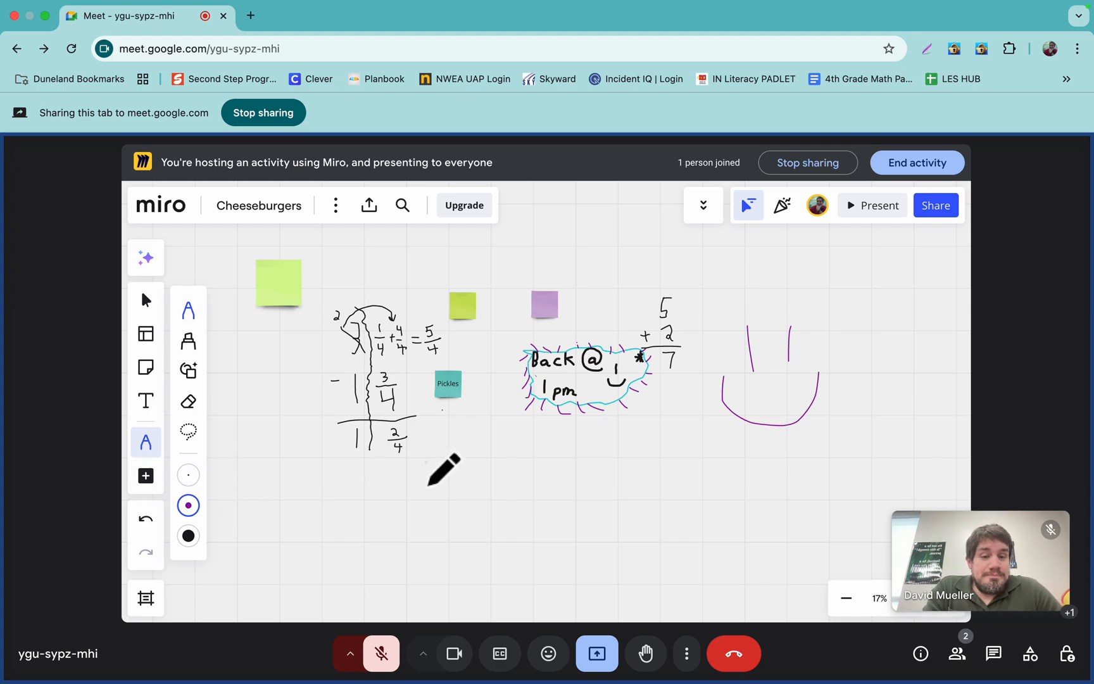